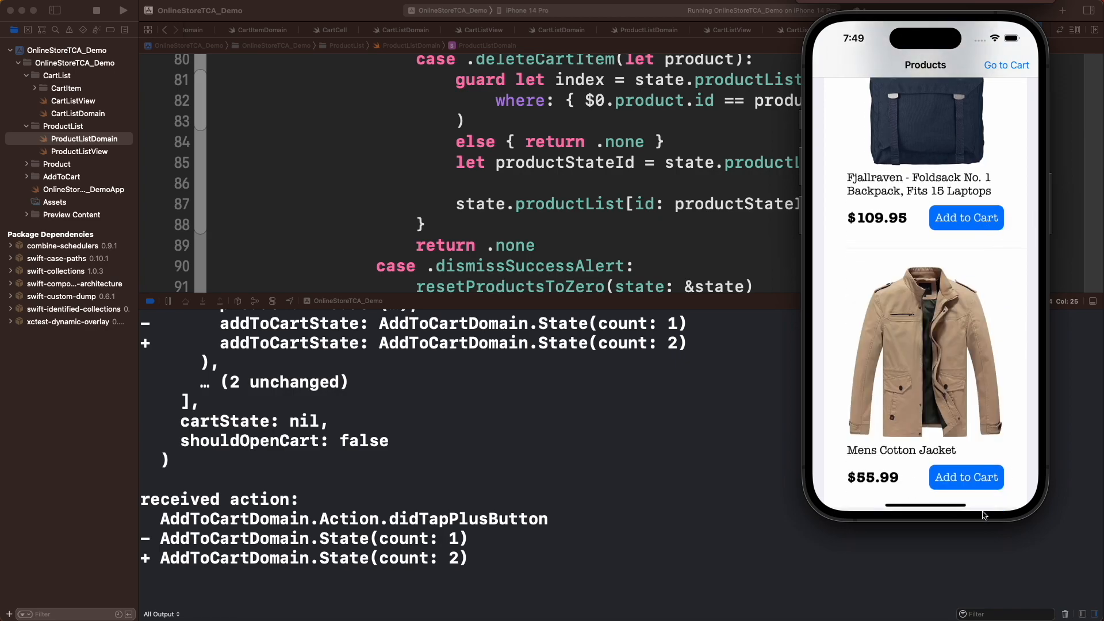
In the simulator, open the cart, request payment and confirm the $156.58 purchase
left_click(1006, 65)
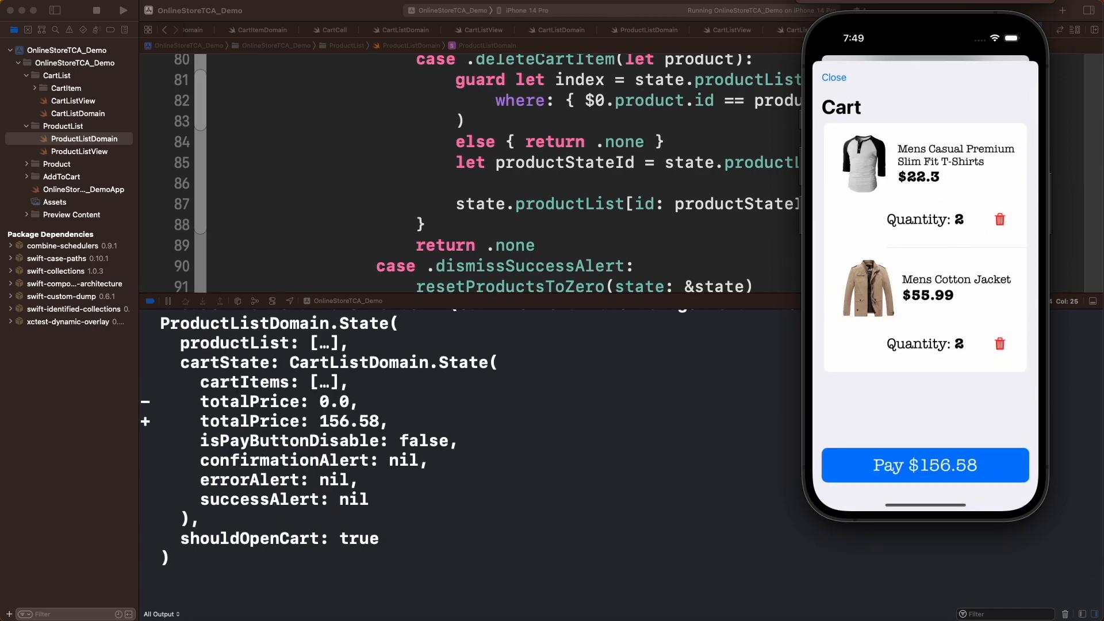
left_click(924, 464)
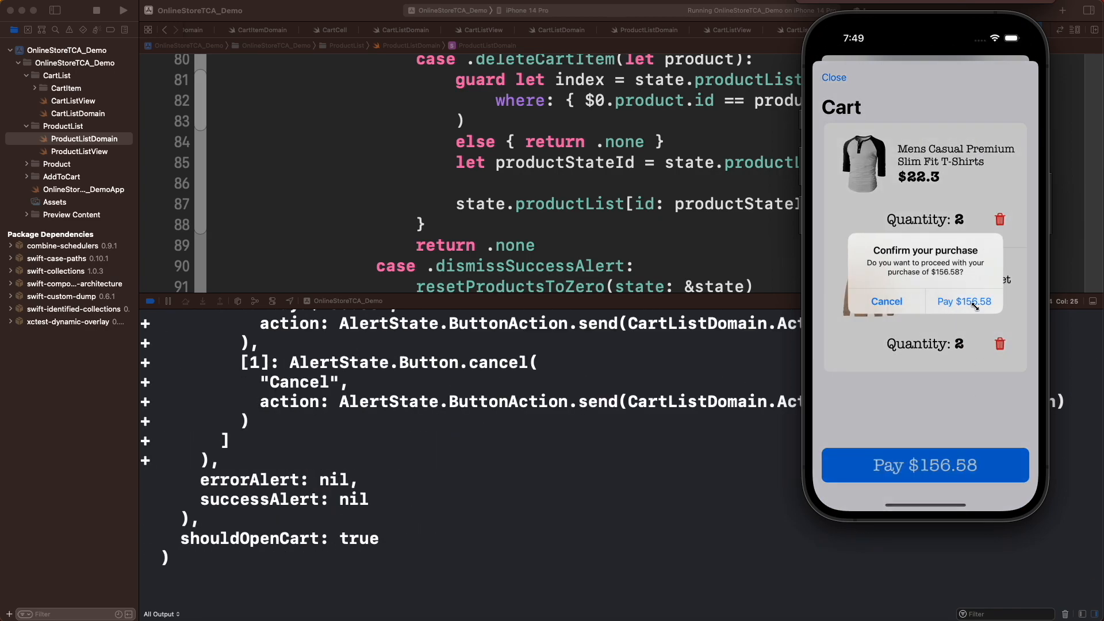
left_click(963, 302)
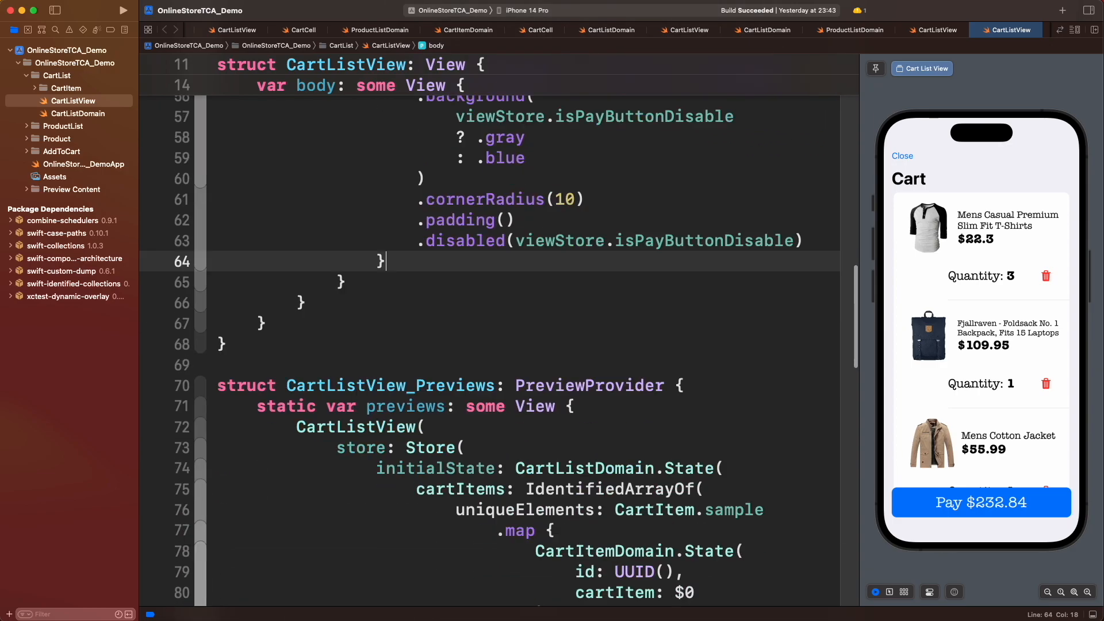
Start an .alert modifier after the pay button in CartListView.swift
type(".alert")
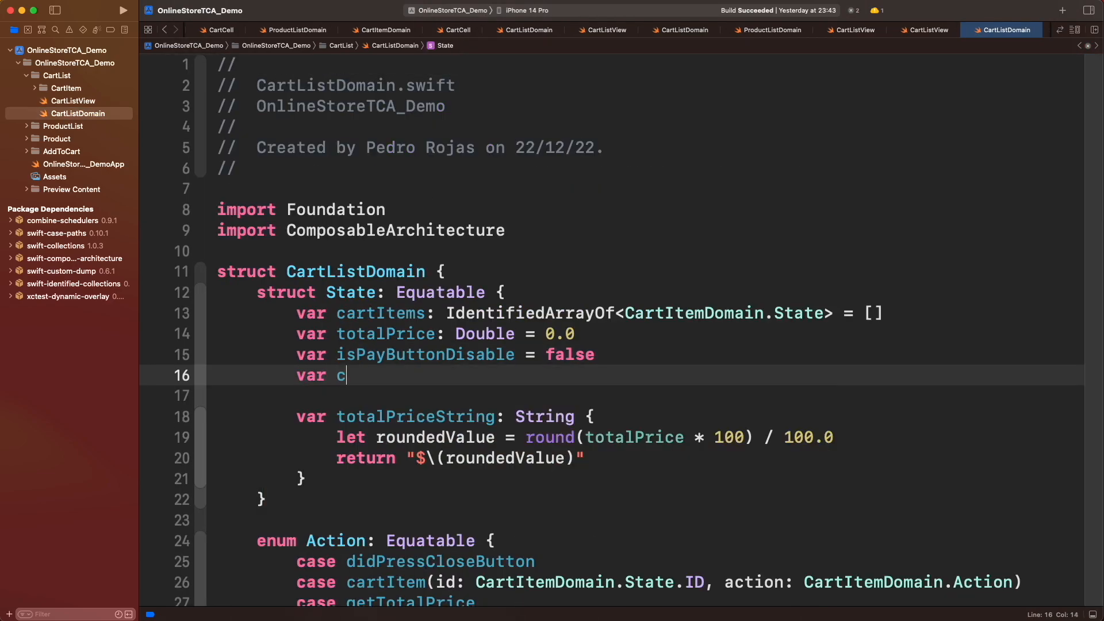
Declare 'var confirmationAlert: AlertState<Action>?' in CartListDomain's State
type("onfirmationAlert: Alert")
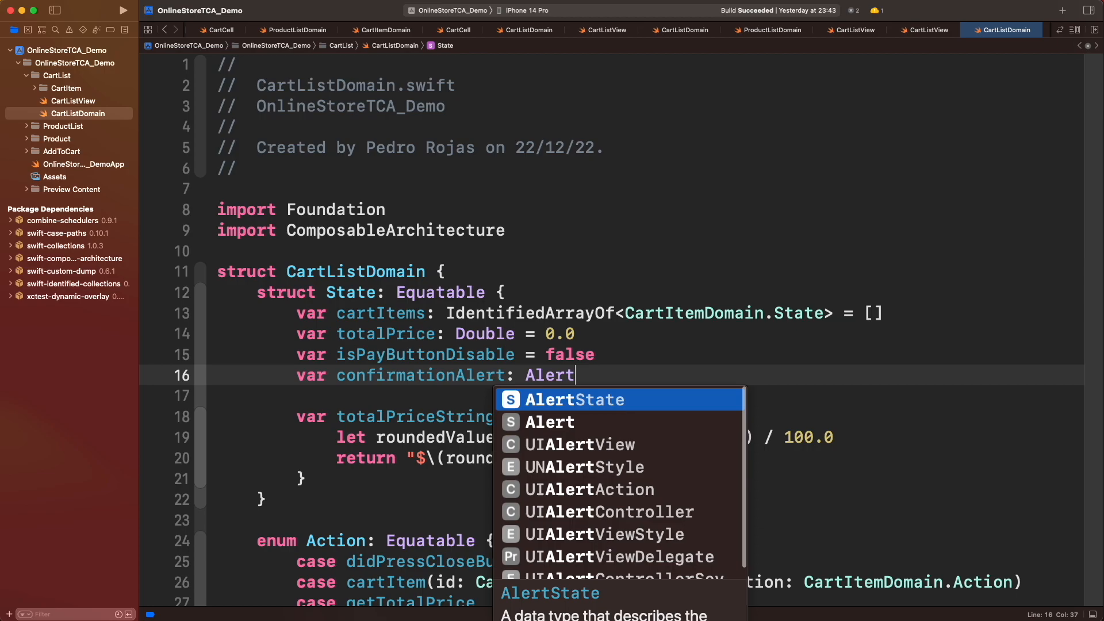
type("State<C>")
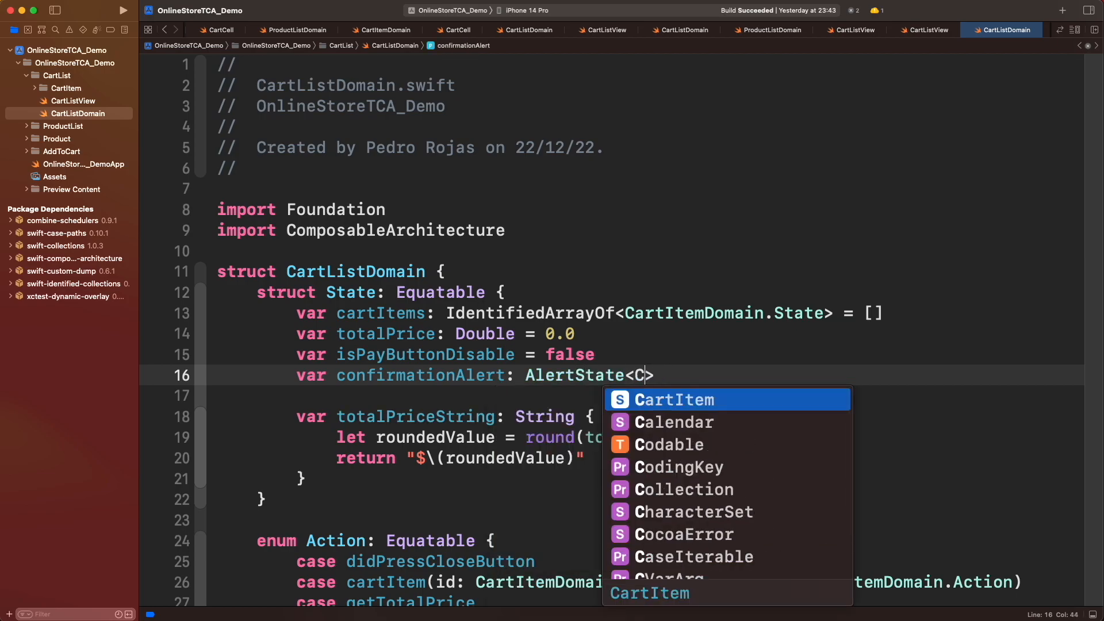
type("Action>?")
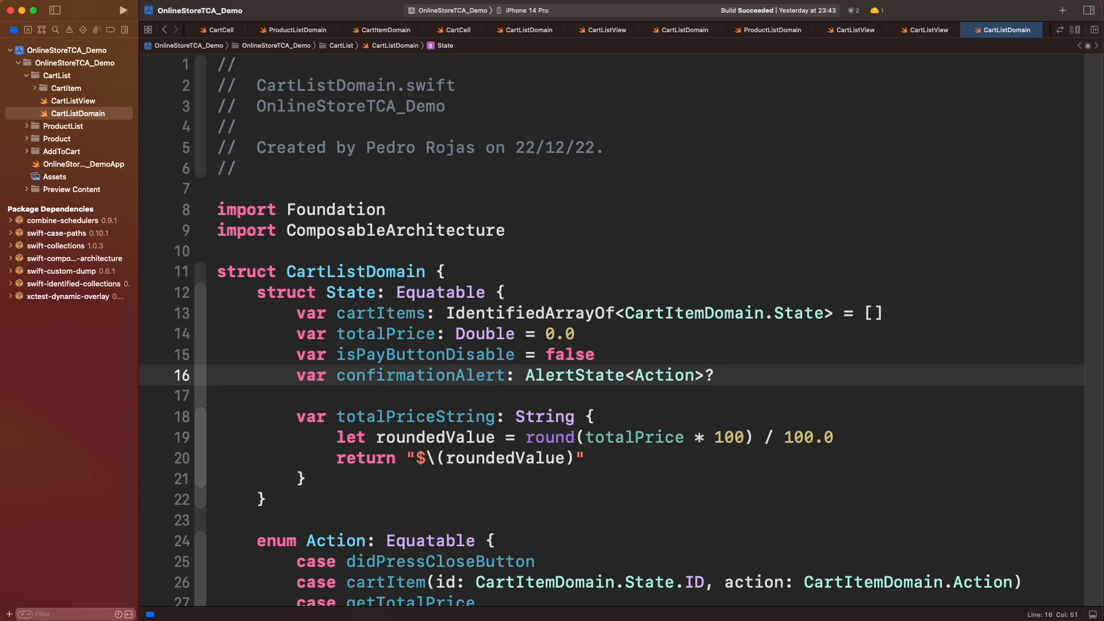
left_click(714, 375)
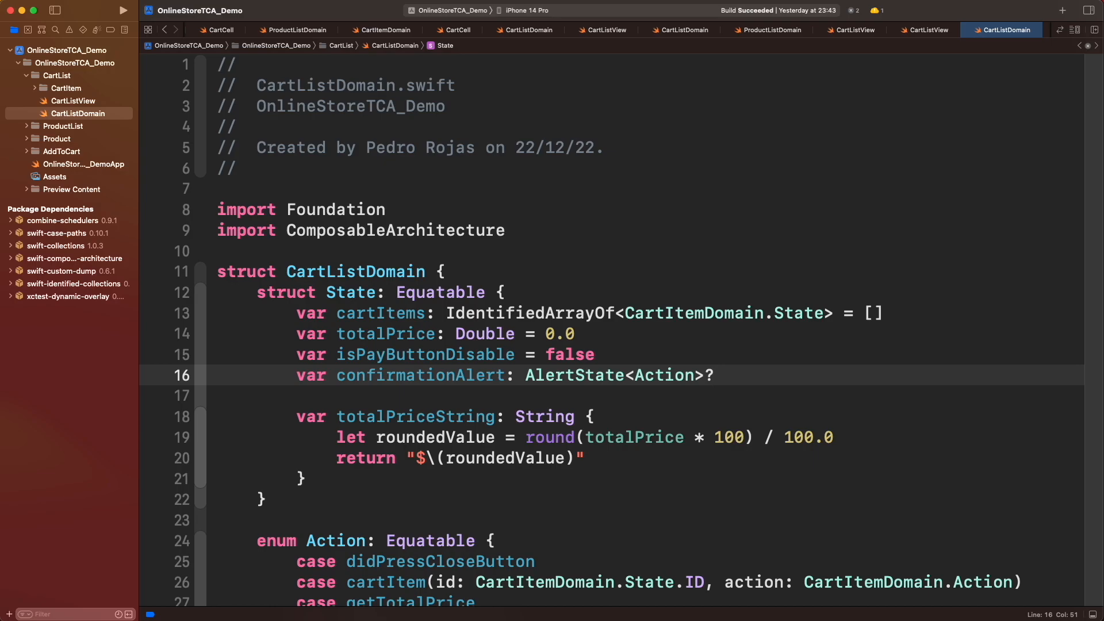
left_click(713, 375)
type("case didConfi")
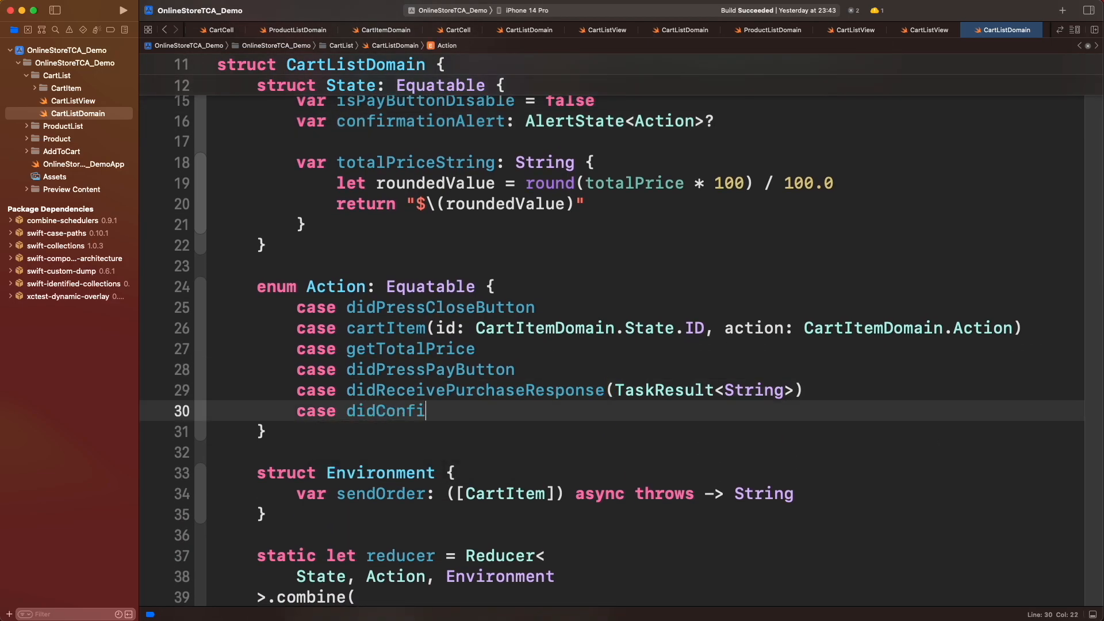
Add 'case didConfirmPurchase' to the Action enum and move down to the reducer
type("rmPurchase")
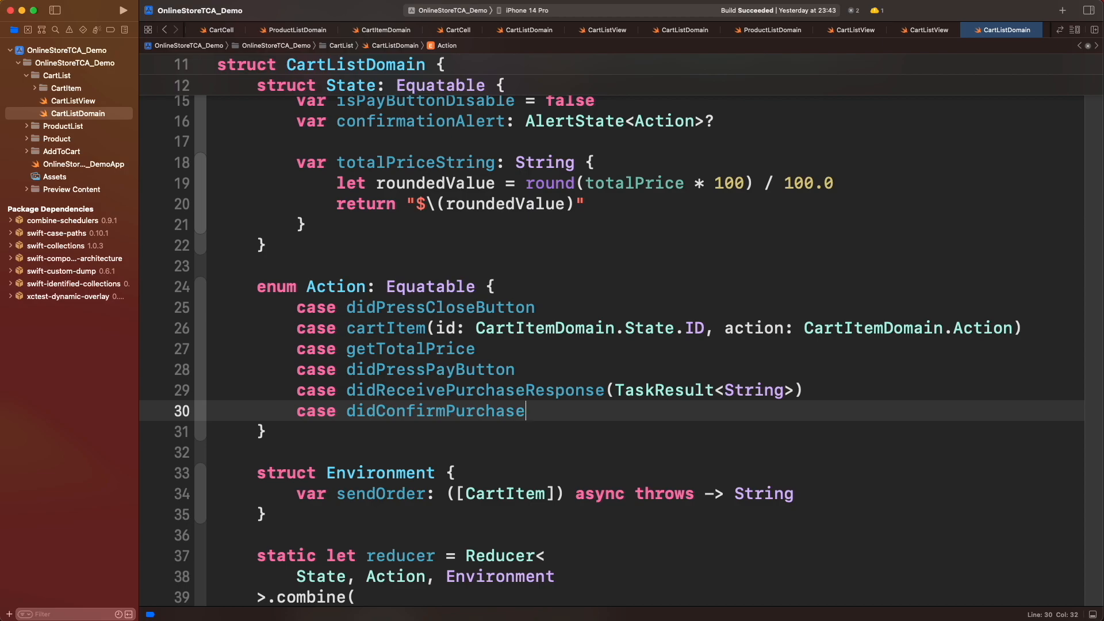
scroll("down", 3)
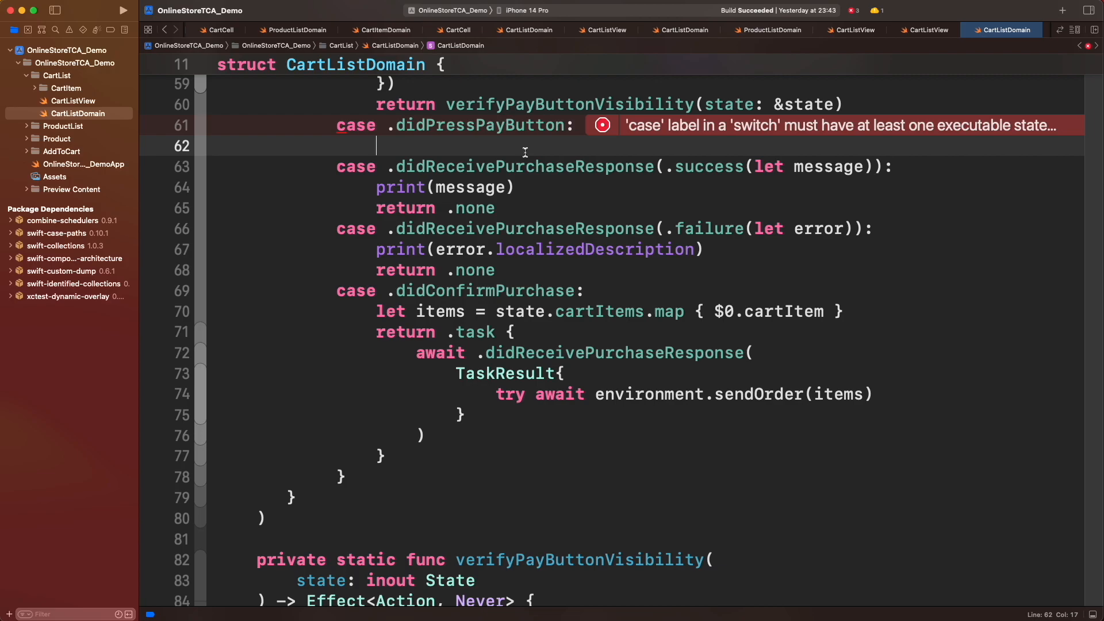
Assign state.confirmationAlert = AlertState titled 'Confirm your purchase' in didPressPayButton
type("state.confirmationAlert")
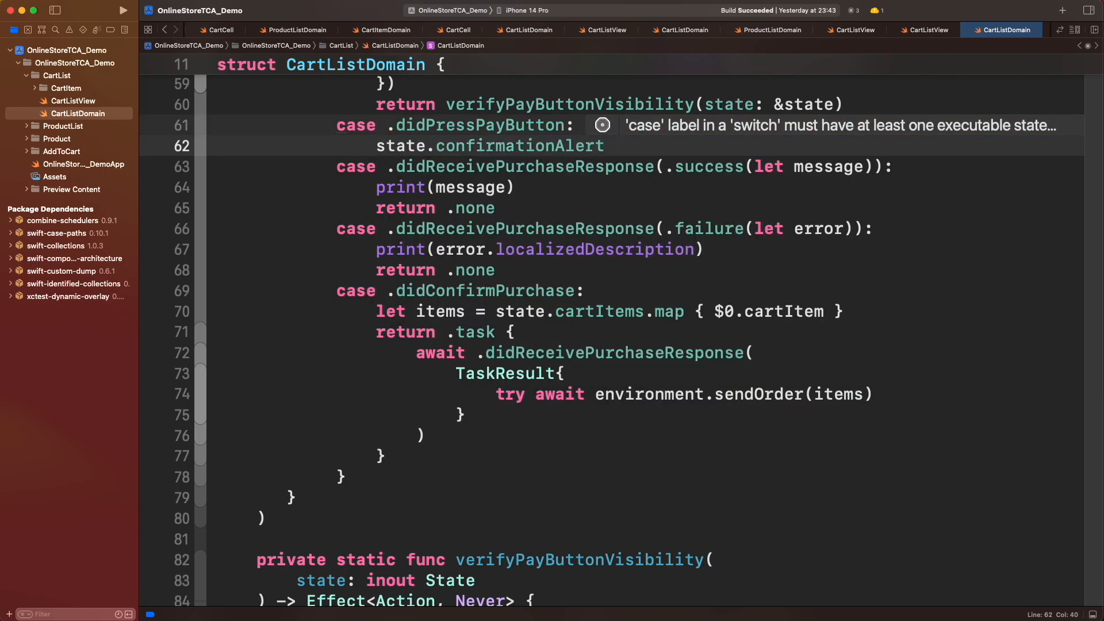
type("= AlertState(")
type("return .none")
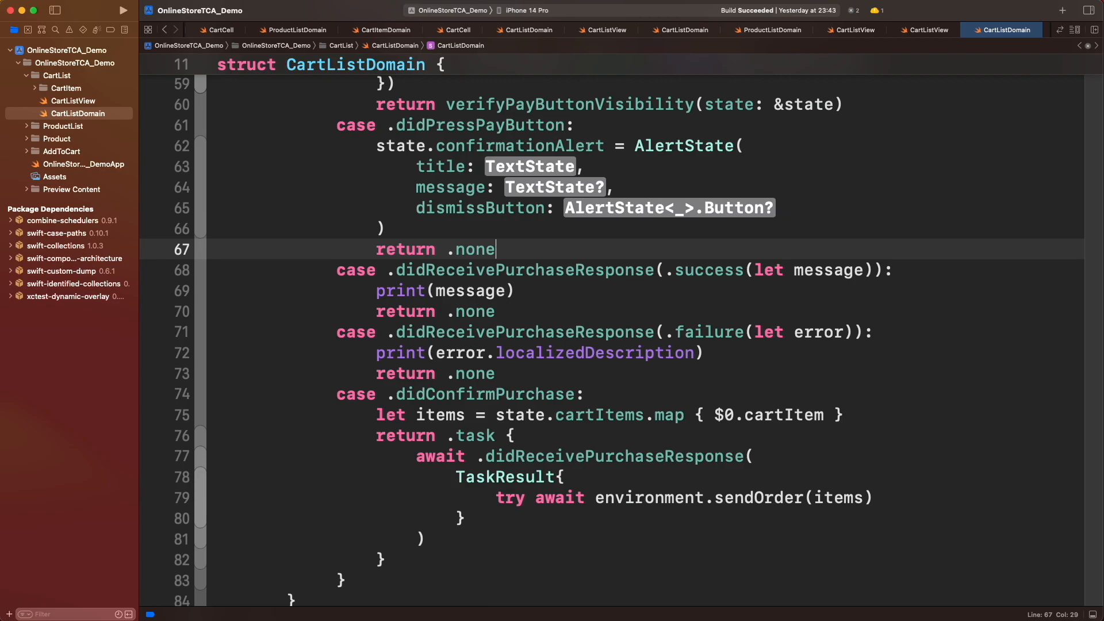
type("(\"Confirm")
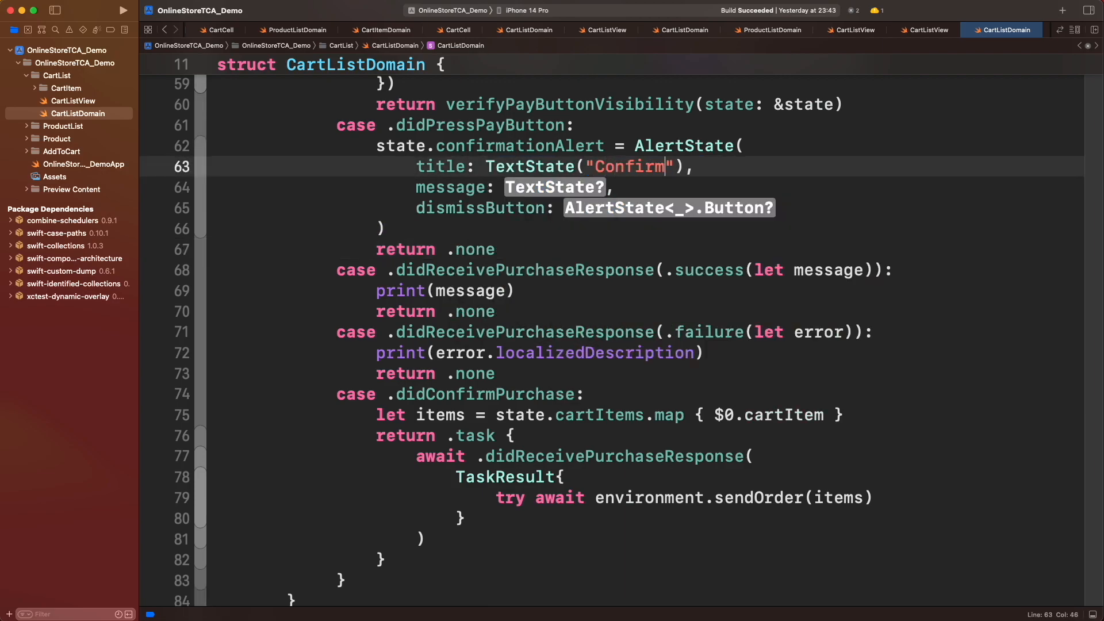
type("your purchase")
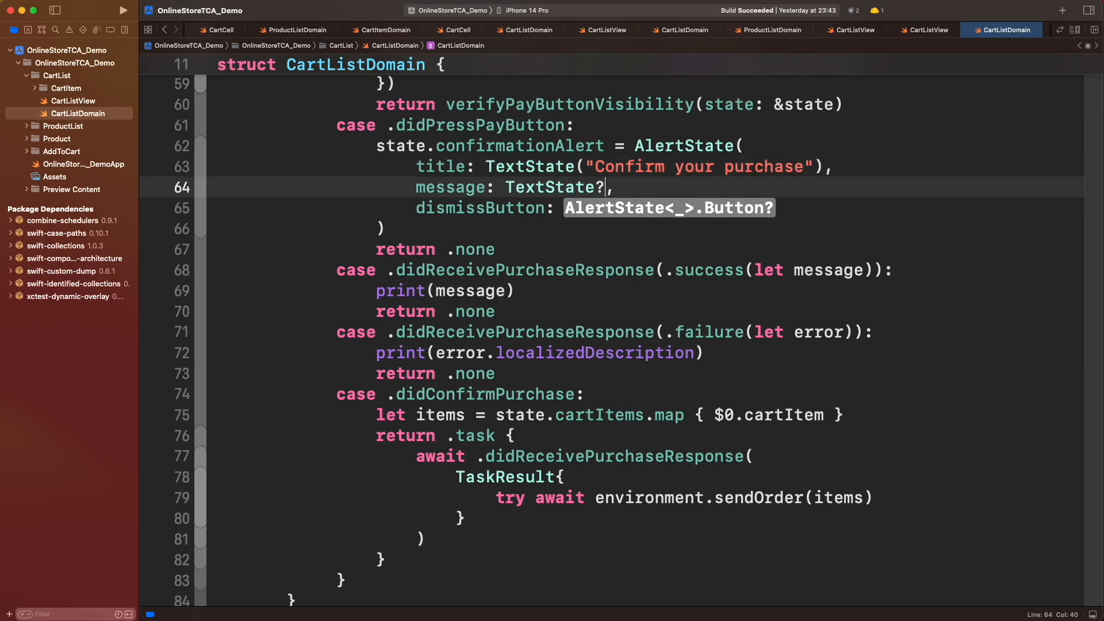
Give the alert the message 'Do you want to proceed with your purchase of' the total price and start its buttons array
type("\"Do you \"")
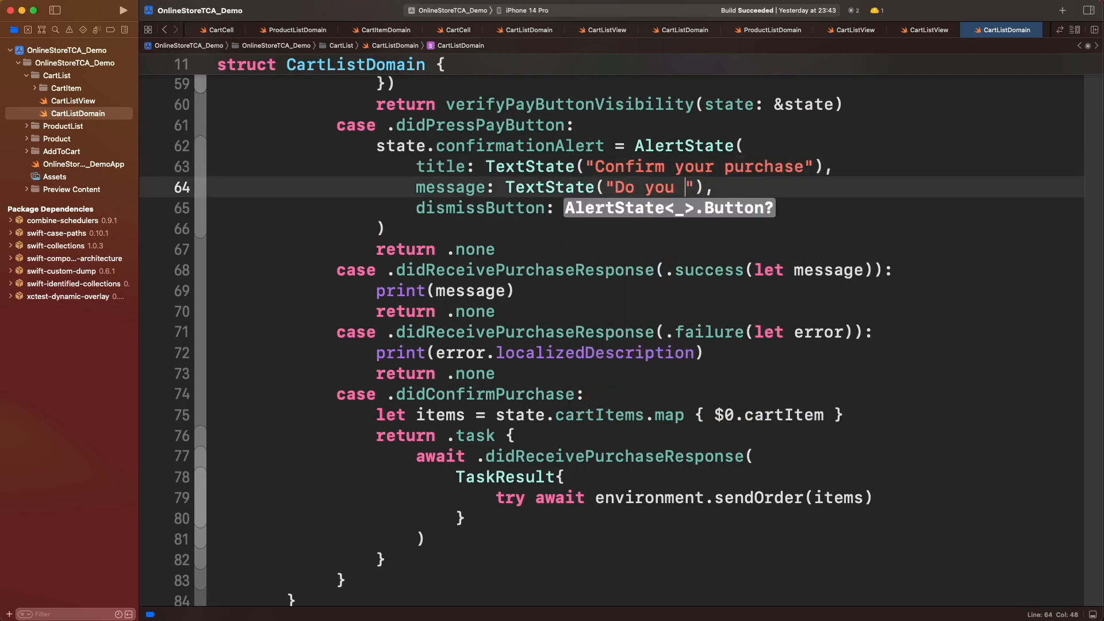
type("want to proceed with your purchase of")
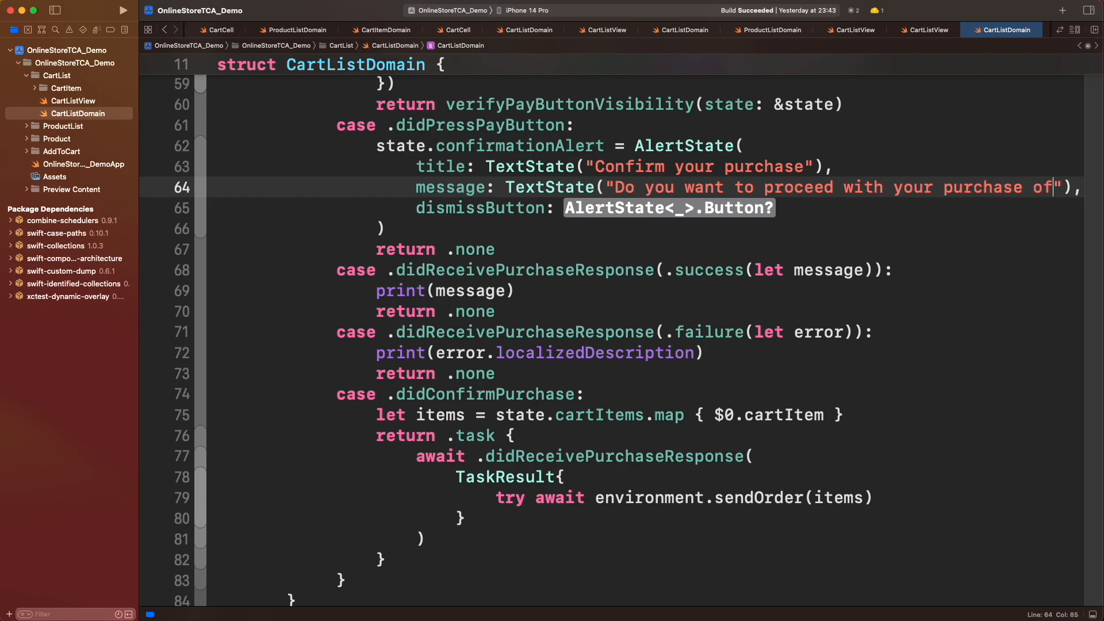
type("\\(state.totalPriceString)?")
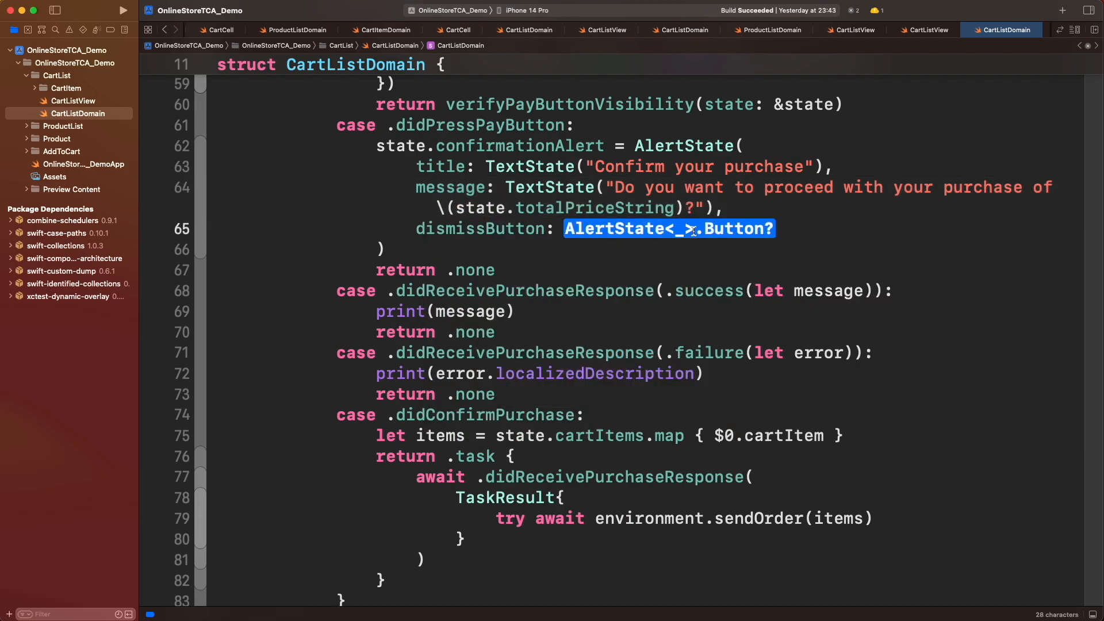
type("[.")
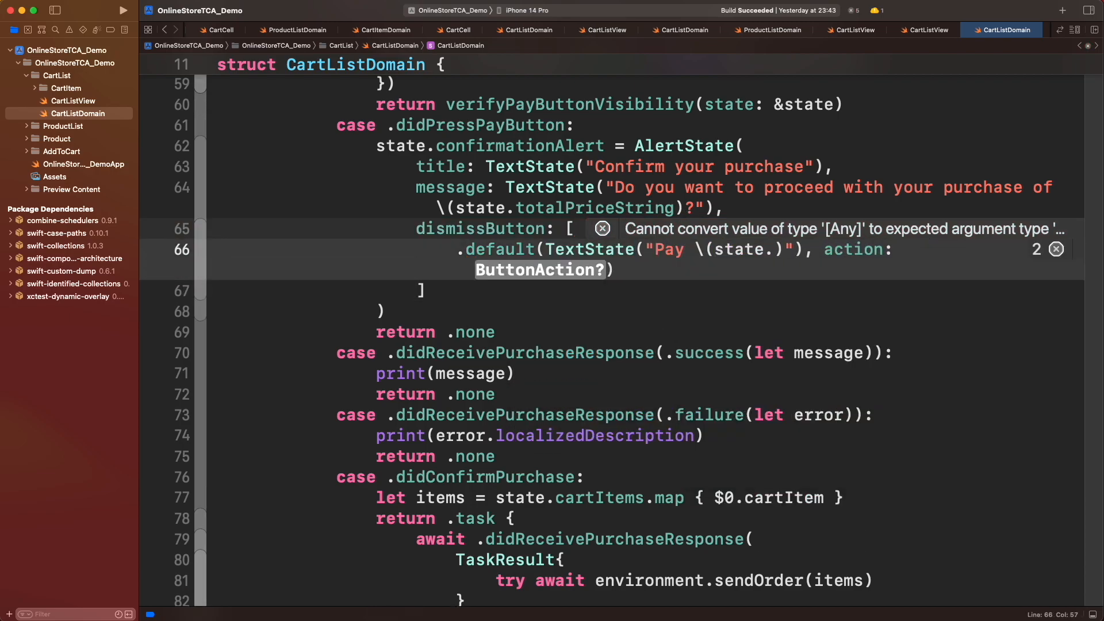
Add a default 'Pay \(state.totalPriceString)' button sending didConfirmPurchase, then begin a cancel button
type("totalPriceString)\"),")
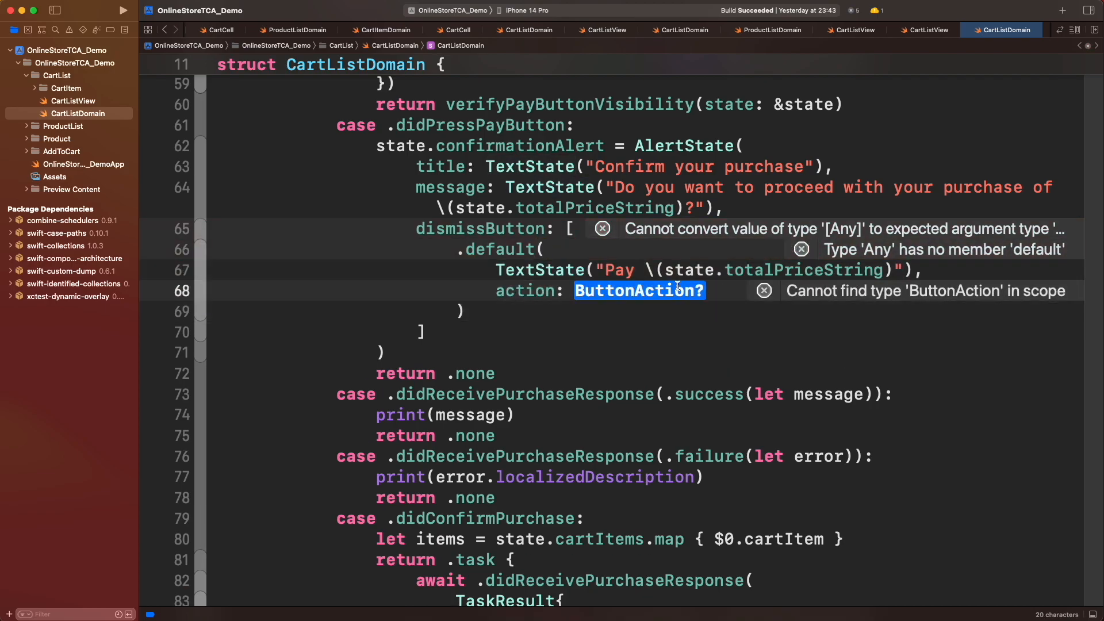
type(".send(.didConfirmPurchase)")
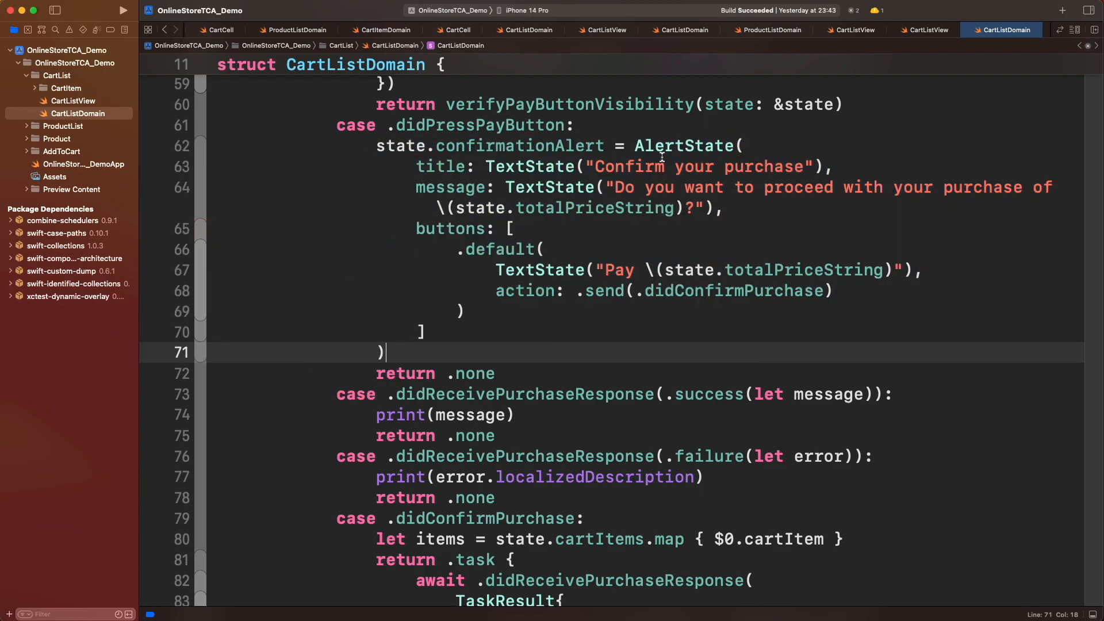
type(".cancel")
type("case didCancelC")
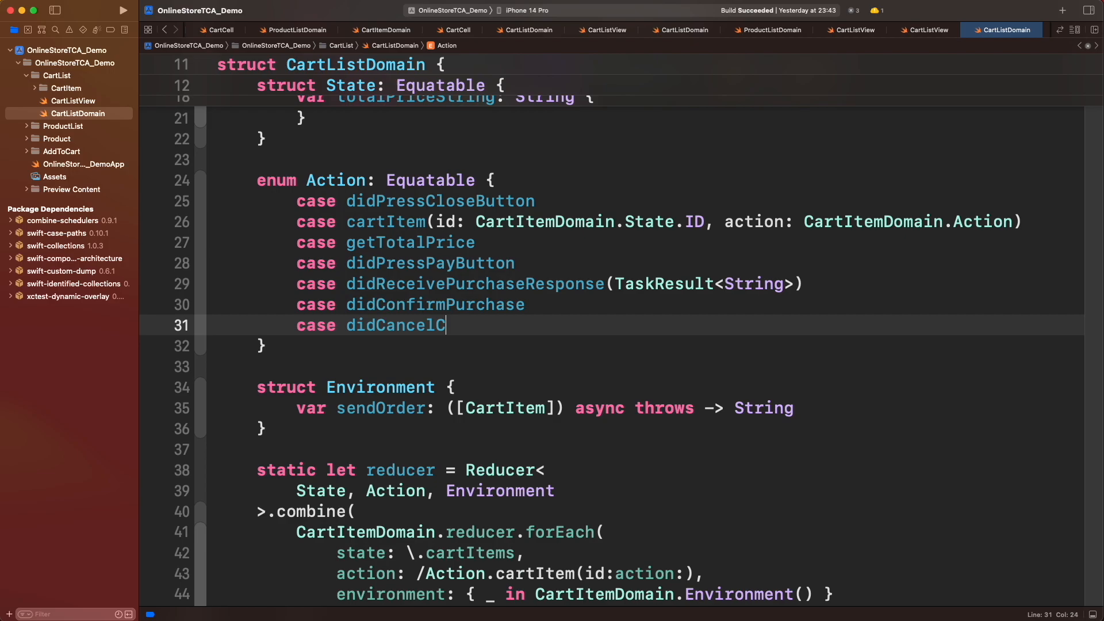
Handle didCancelConfirmation by setting confirmationAlert to nil and returning .none
scroll("down", 3)
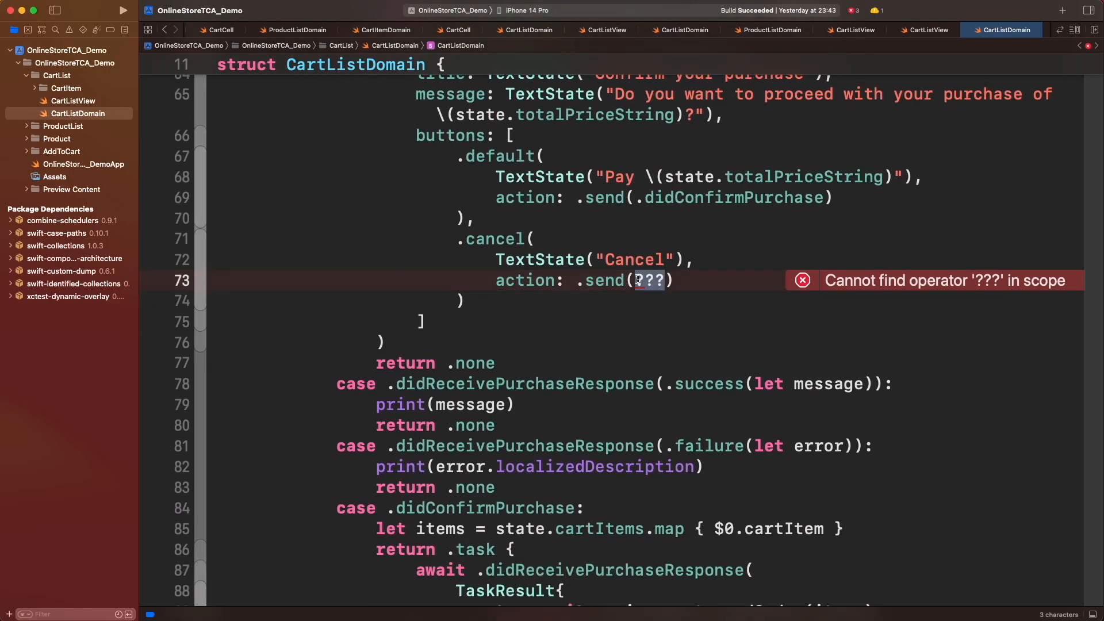
type(".didCancelConfirmation")
type("state.")
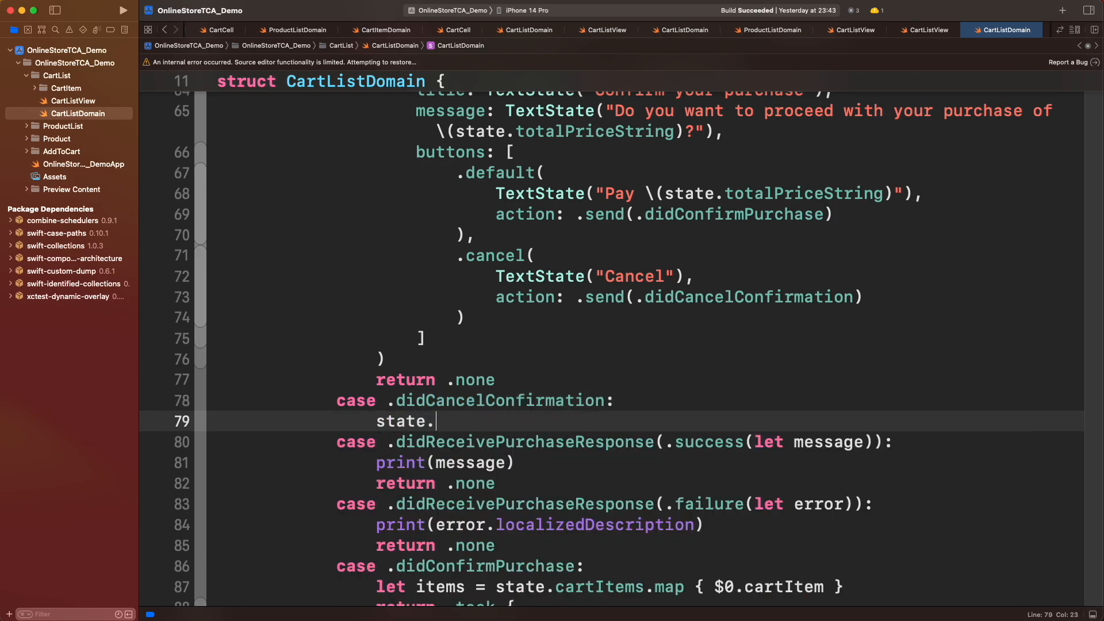
type("confirmationAlert = nil")
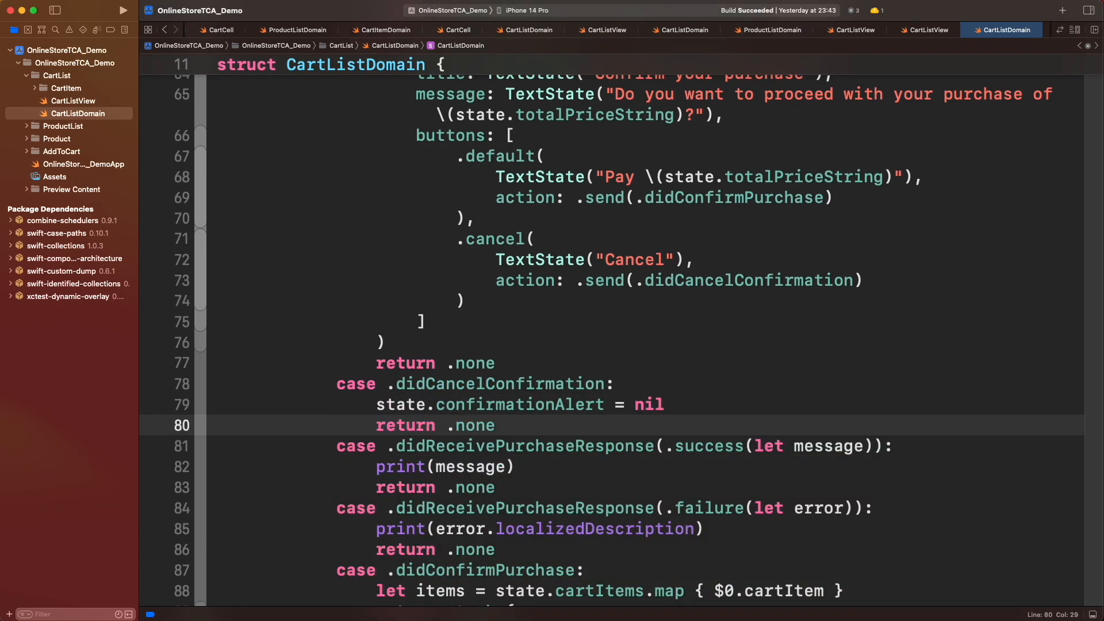
left_click(494, 426)
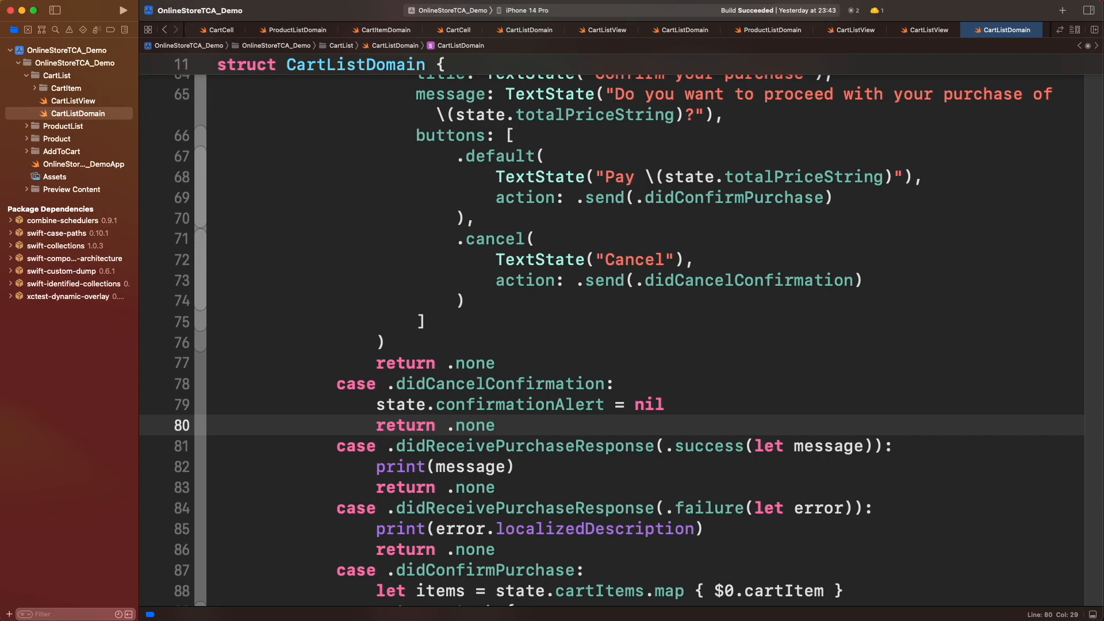
In CartListView.swift, attach .alert scoped to \.confirmationAlert, dismissing with didCancelConfirmation
left_click(927, 30)
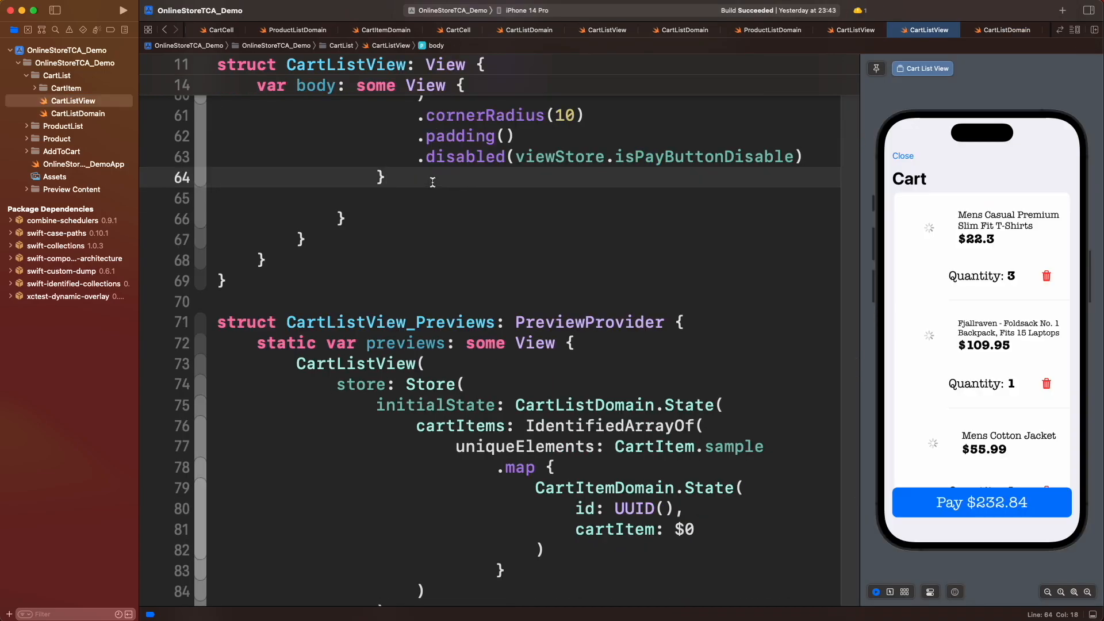
type(".alert(store: Store<AlertState<Action>?, Action>, dismiss: Action)")
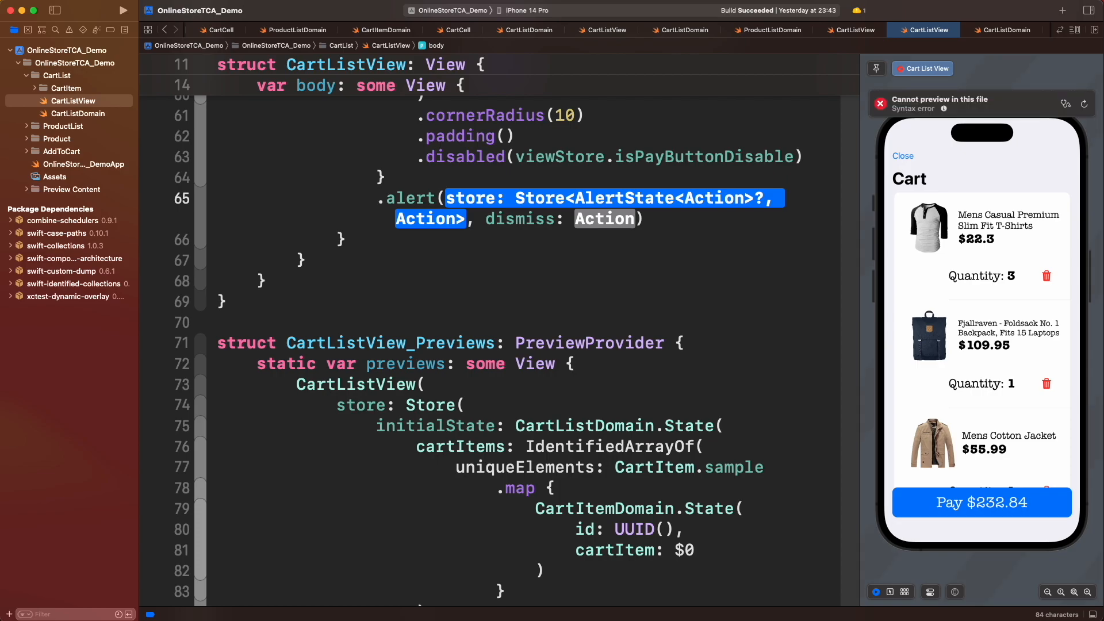
type("self.ts")
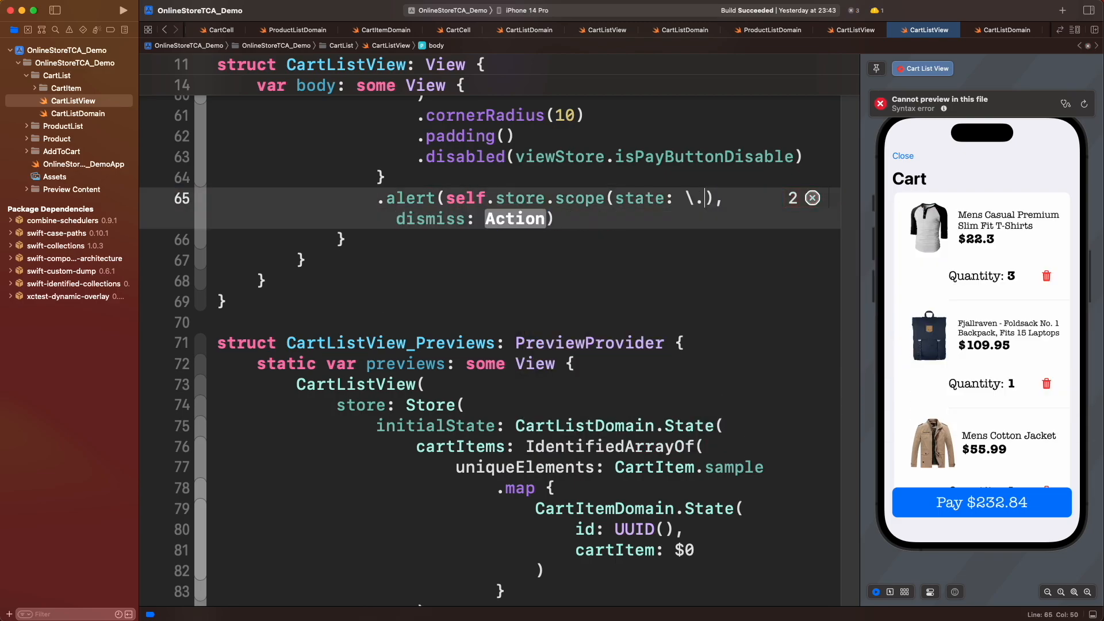
type("confirmationAlert")
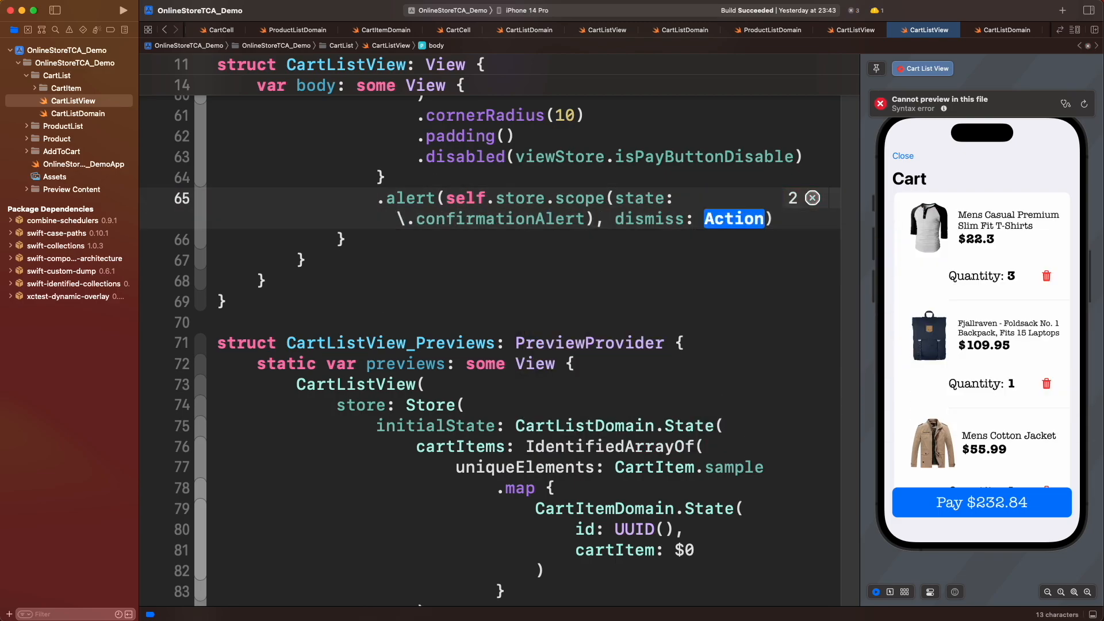
type(".didCo")
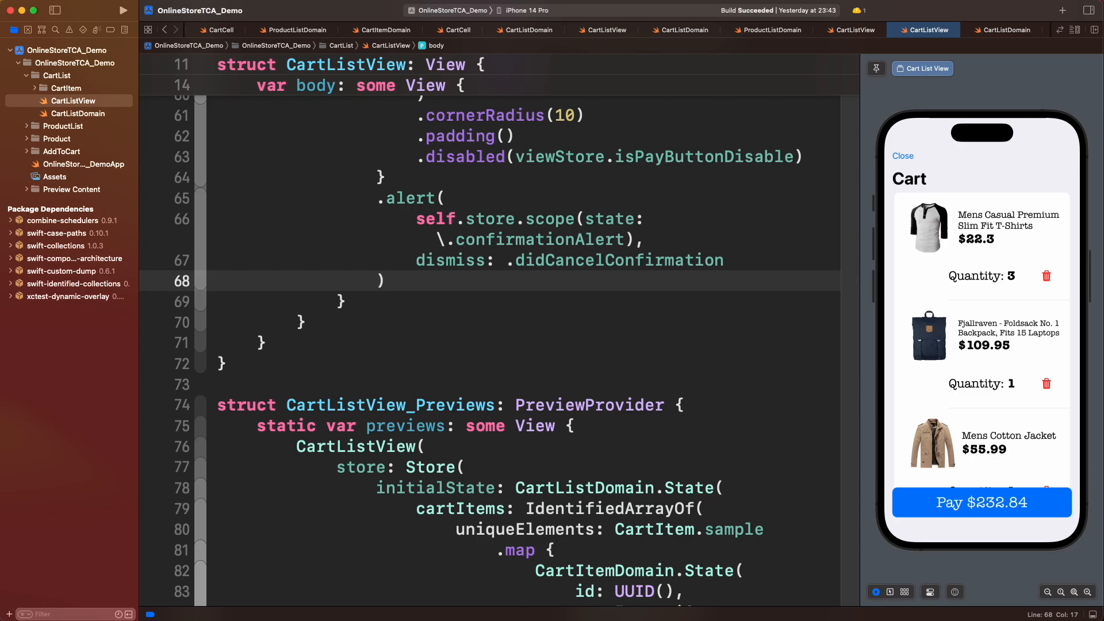
Run the app, open the cart, pay to raise the confirmation, cancel it, then request payment again
left_click(120, 10)
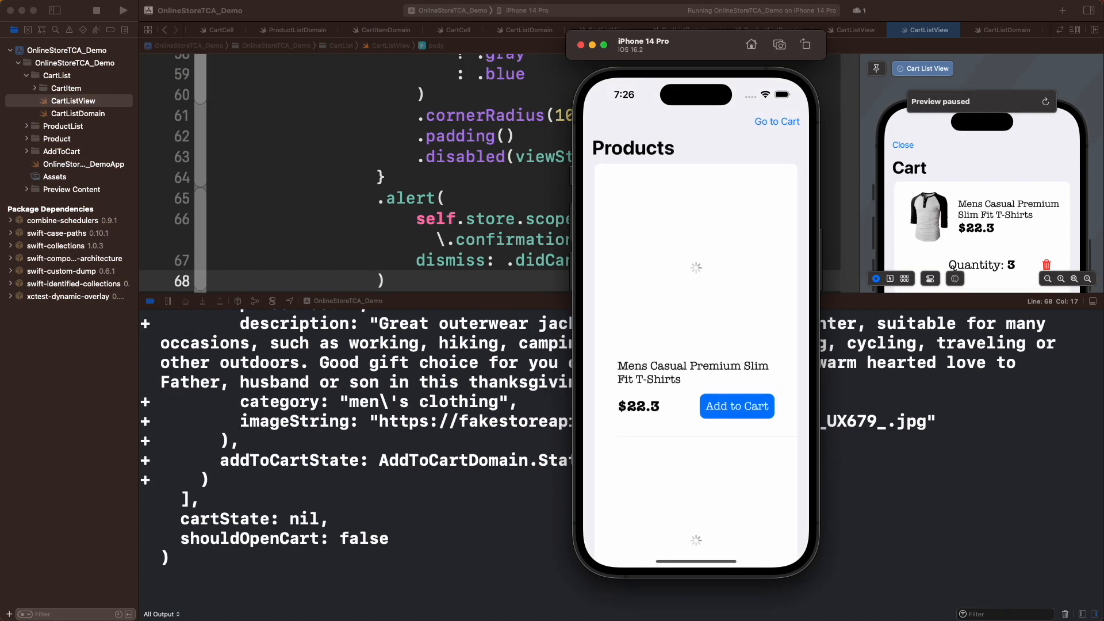
left_click(776, 120)
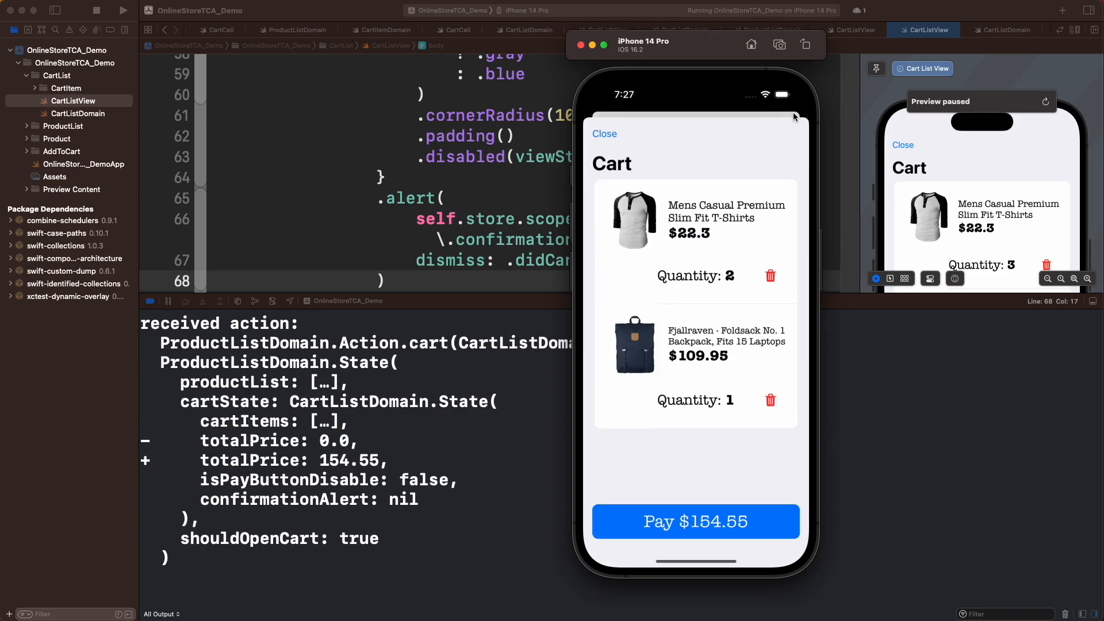
left_click(694, 520)
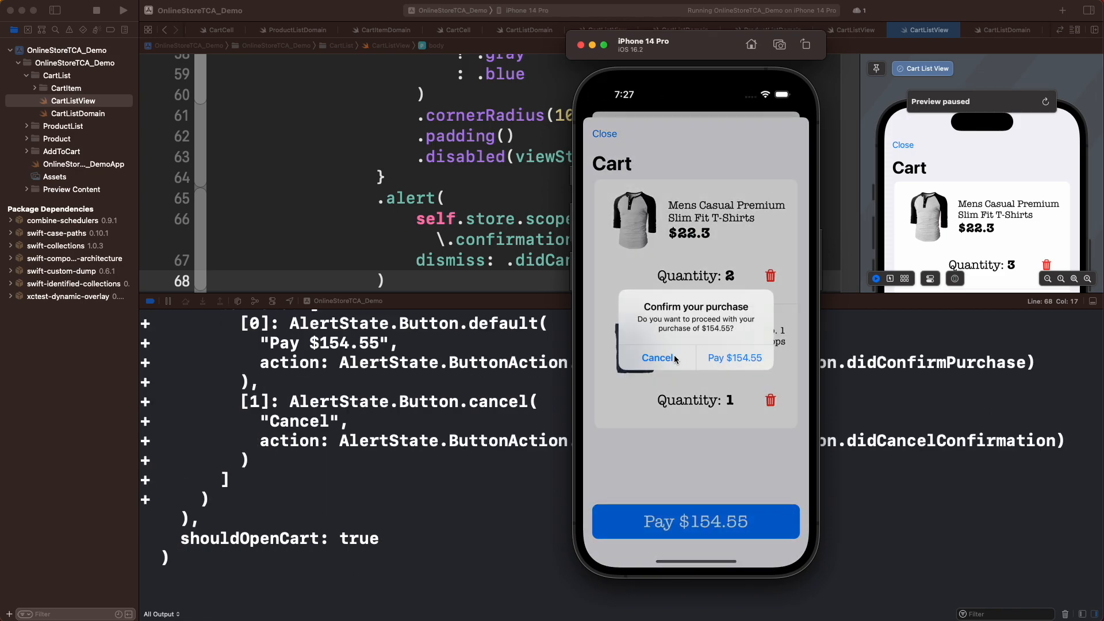
left_click(657, 358)
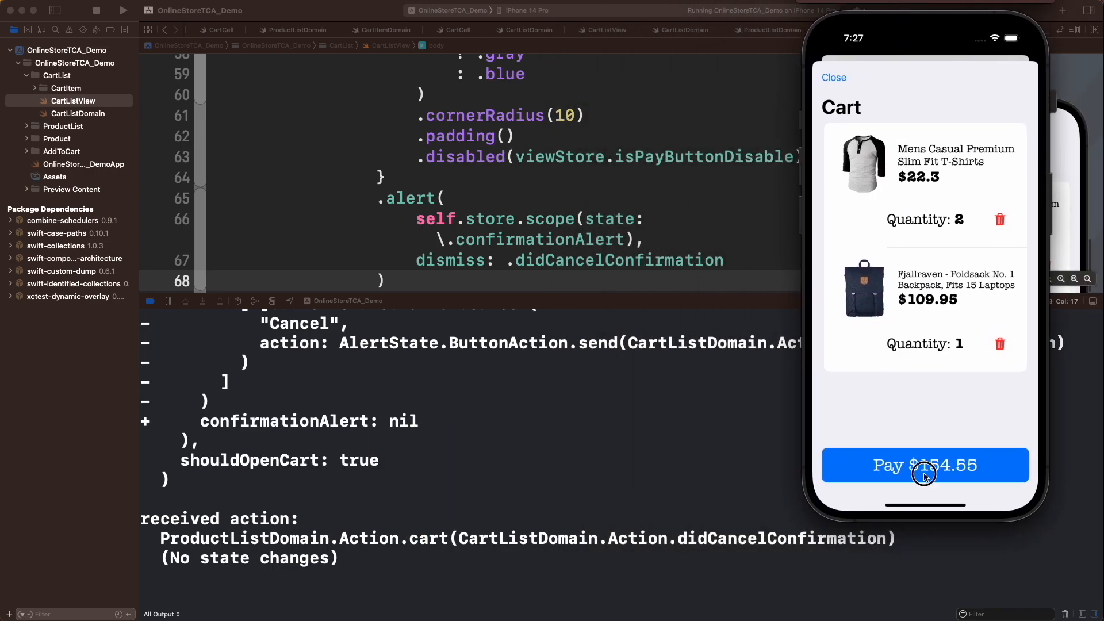
left_click(925, 465)
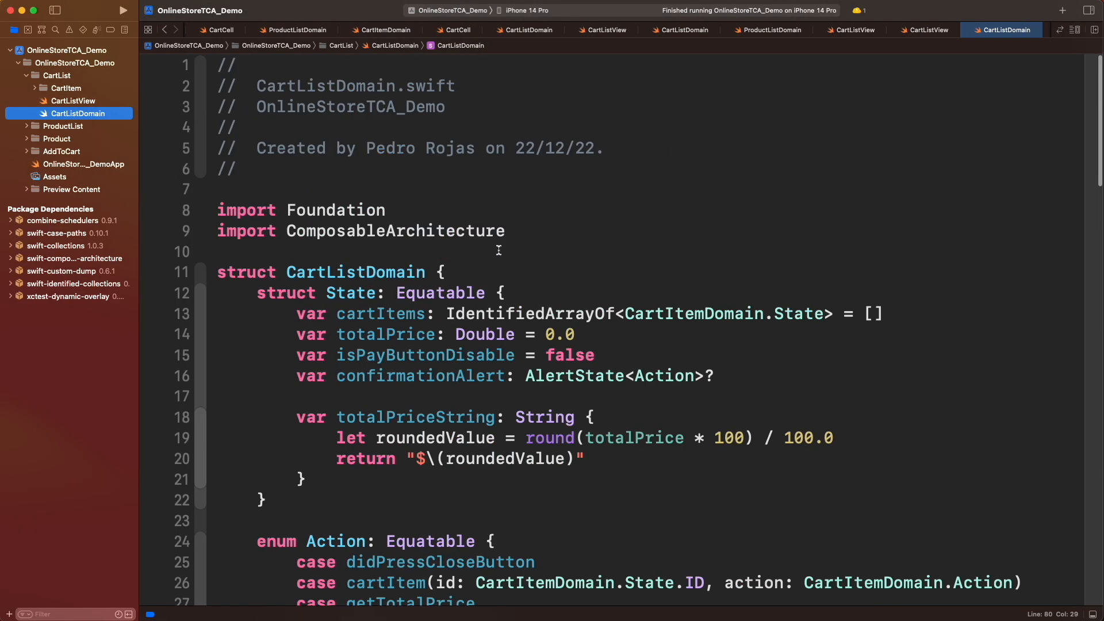
Declare errorAlert and successAlert as AlertState<Action>? in CartListDomain's State
type("var errorAlert")
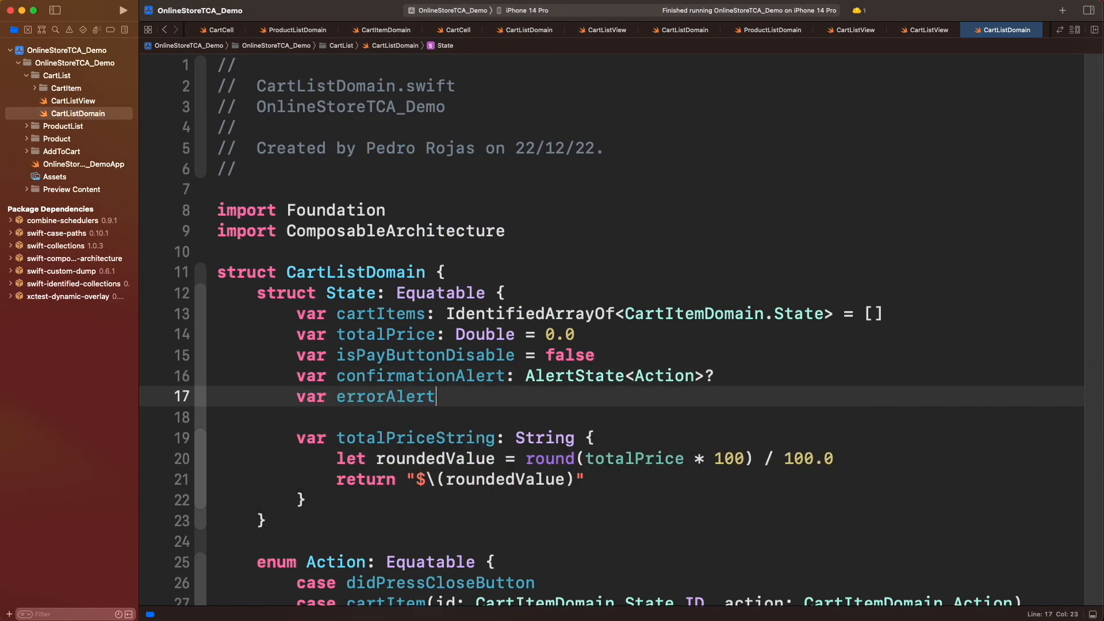
type(": AlertState<Action>?")
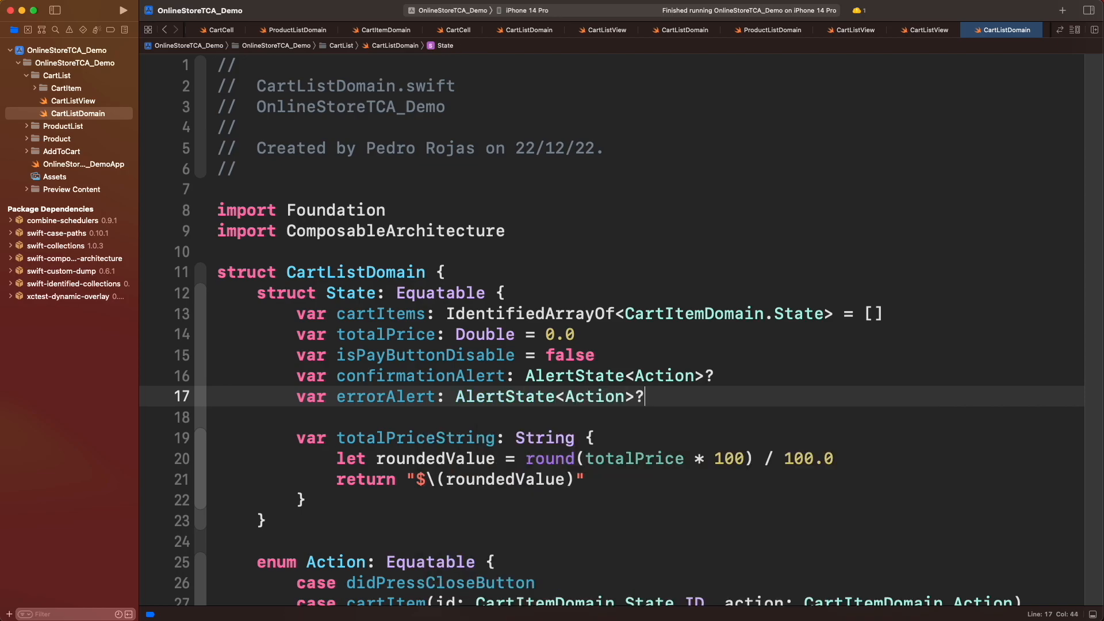
type("var successAlert: AlertState<Action>")
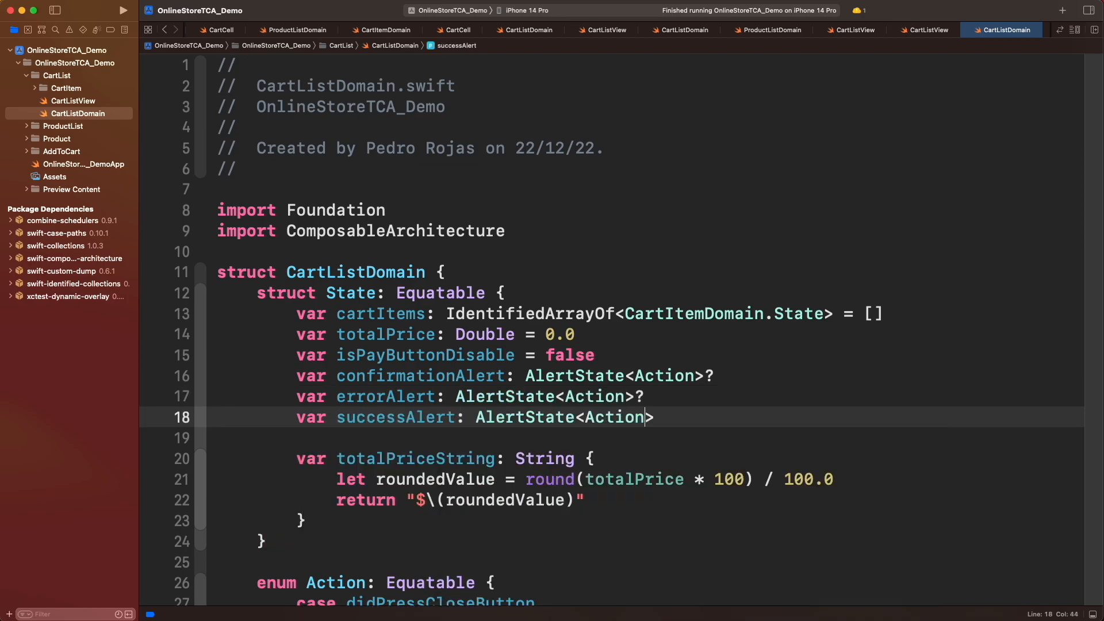
type("?")
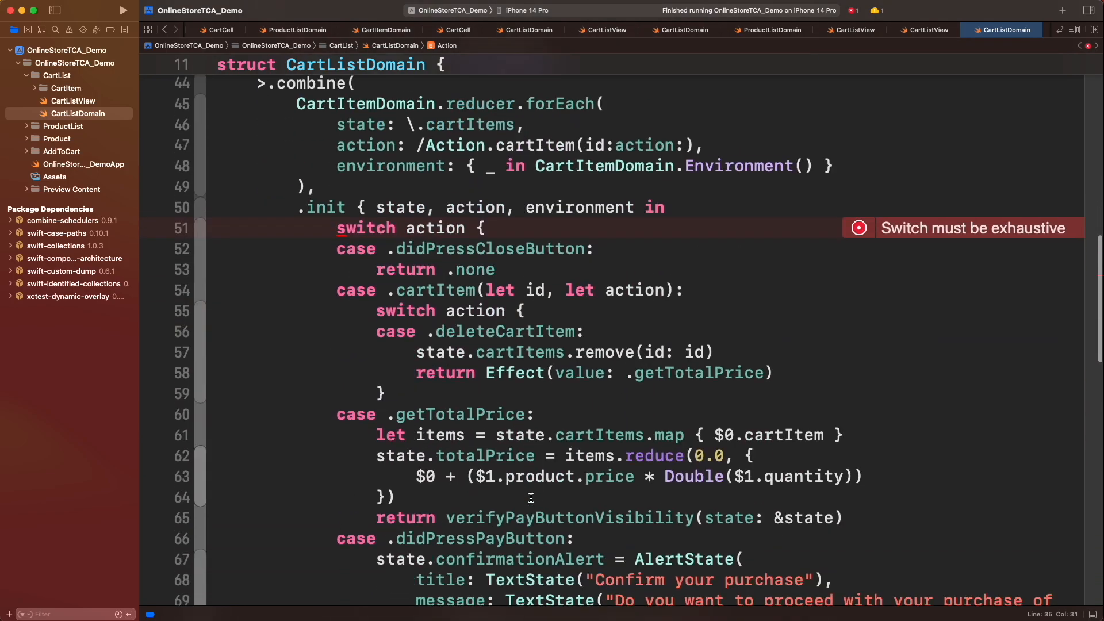
Add the .dismissErrorAlert reducer case that sets errorAlert to nil and returns .none
scroll("down", 3)
type("c")
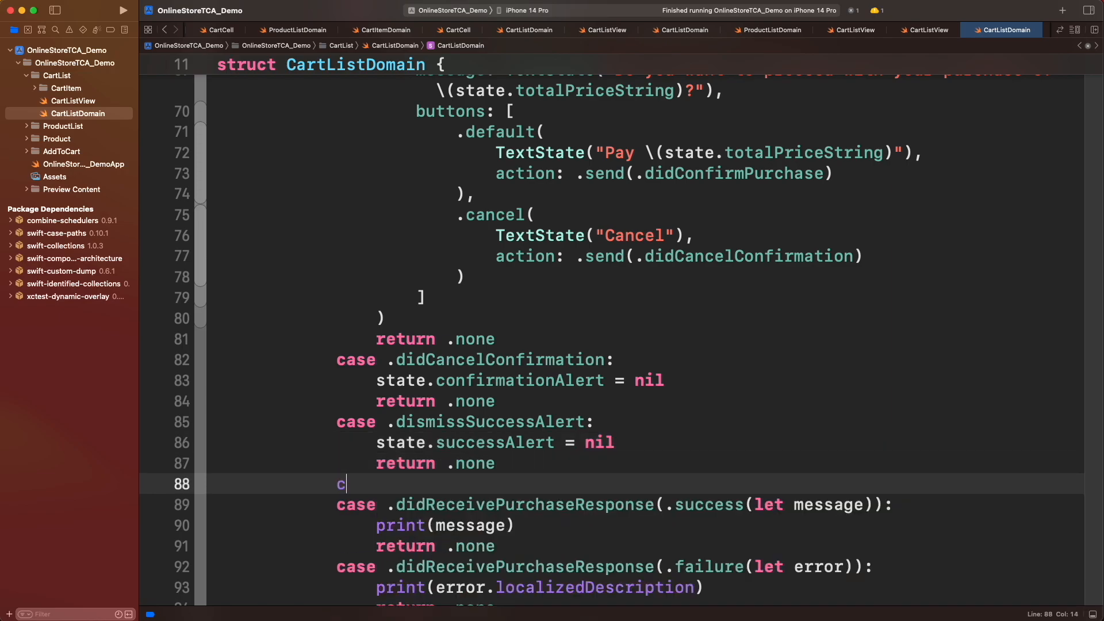
type("ase .dismissErrorAlert:")
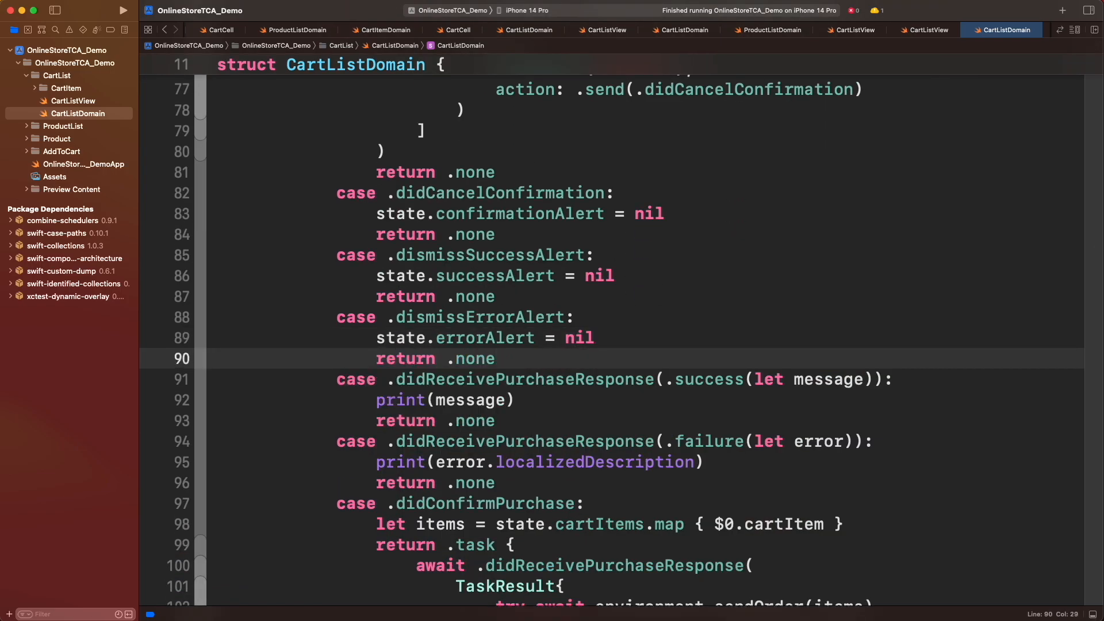
left_click(495, 359)
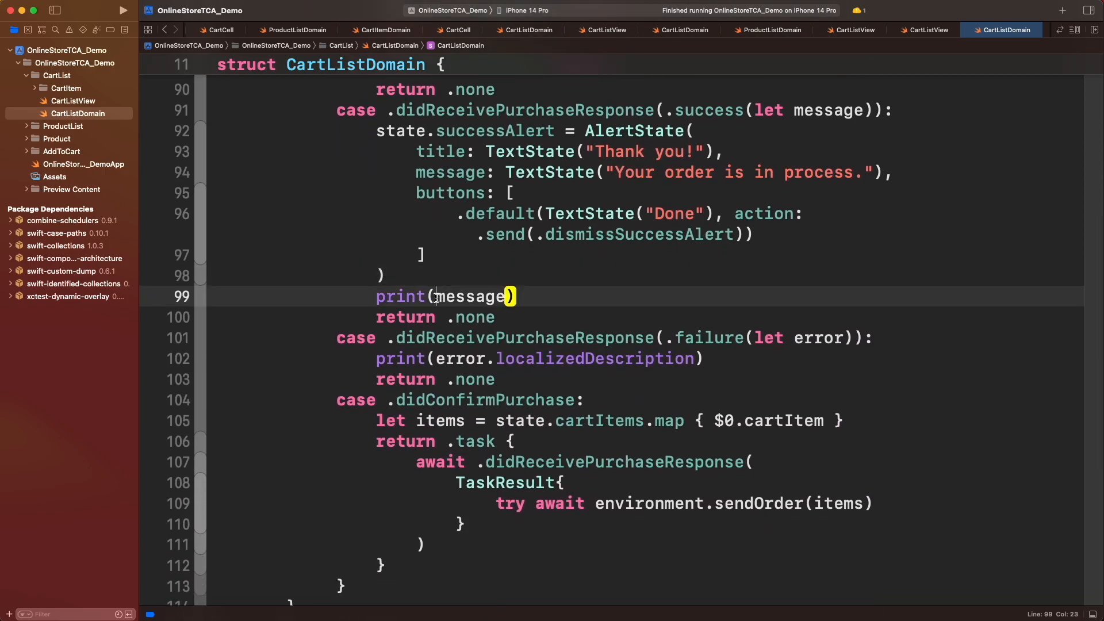
Prefix the success print with "Success: " and give the error alert the "Error sending you..." message
type("\"Success: \",")
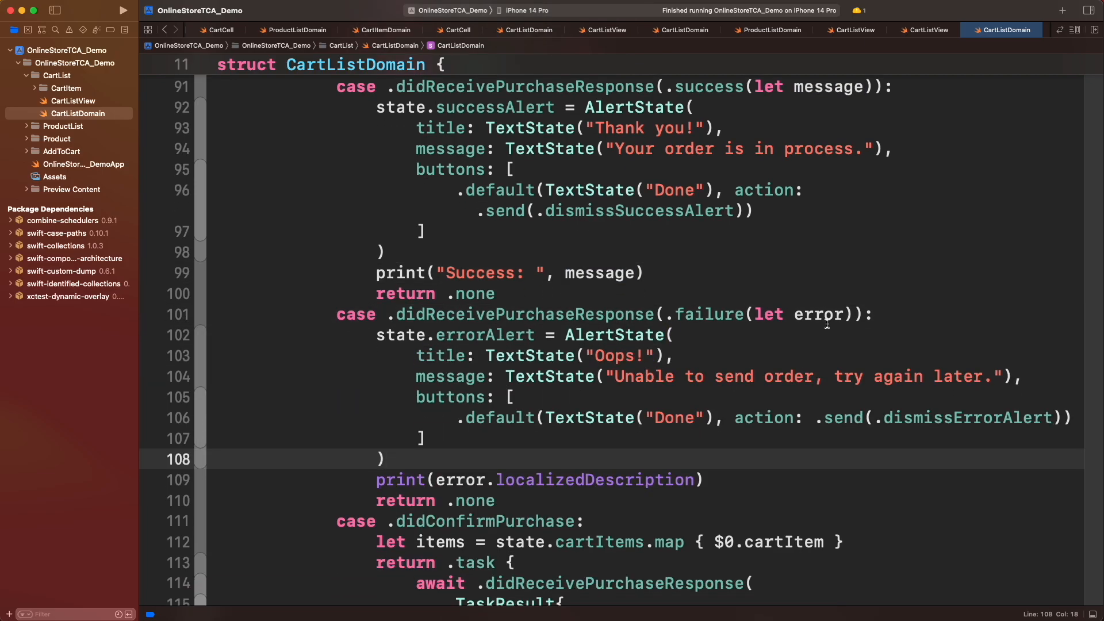
type("\"Error sending your order:\",")
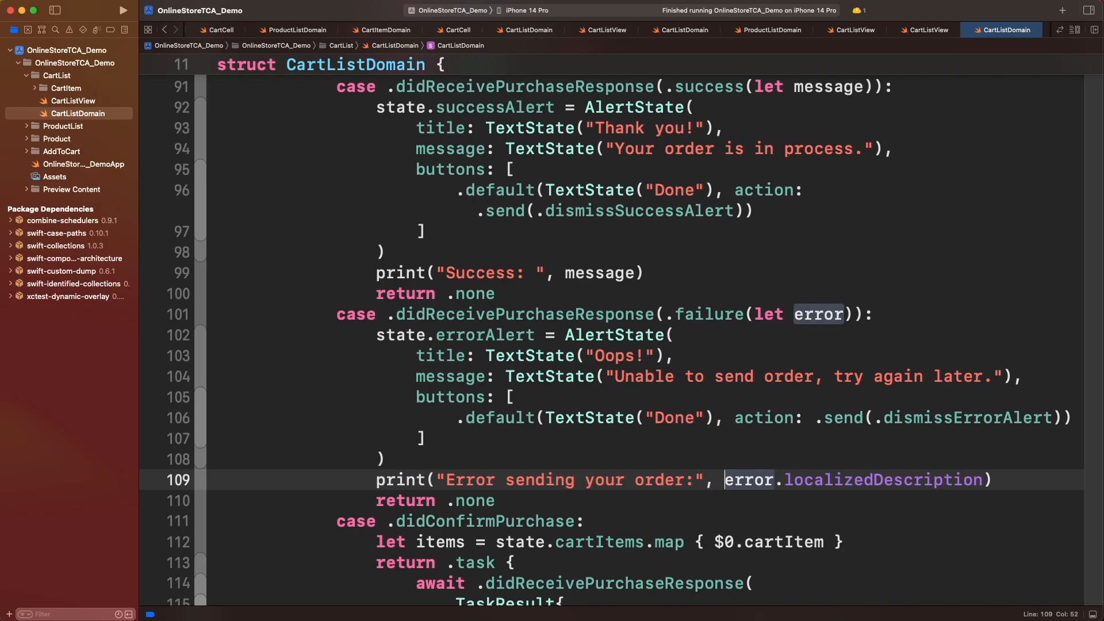
left_click(73, 101)
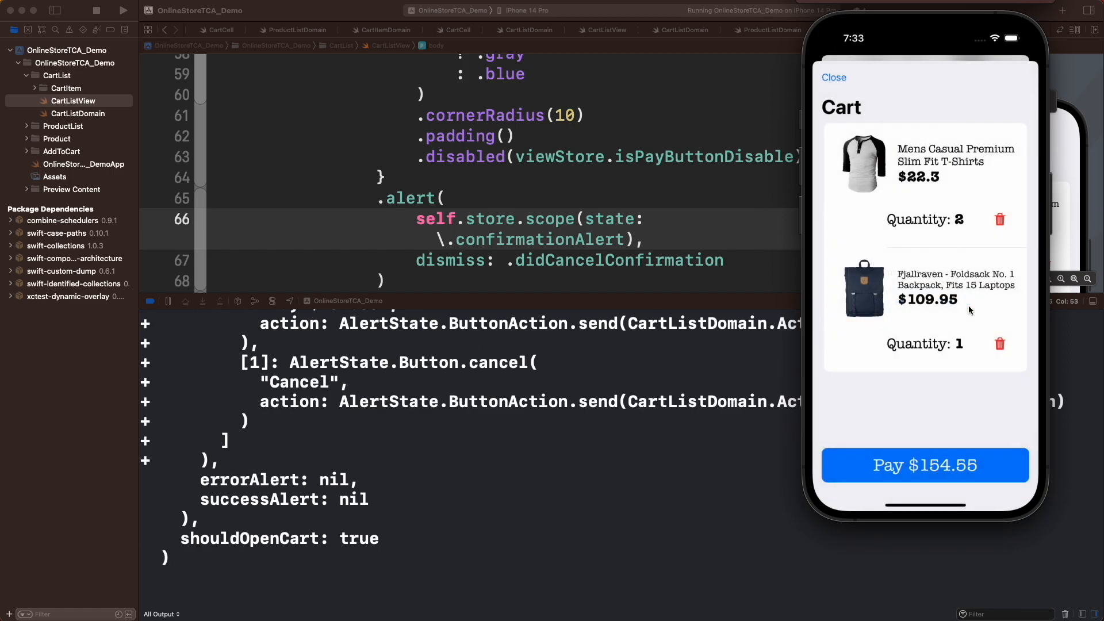
Tap Pay in the simulator's cart to try the payment flow
left_click(925, 464)
type("struct MyE")
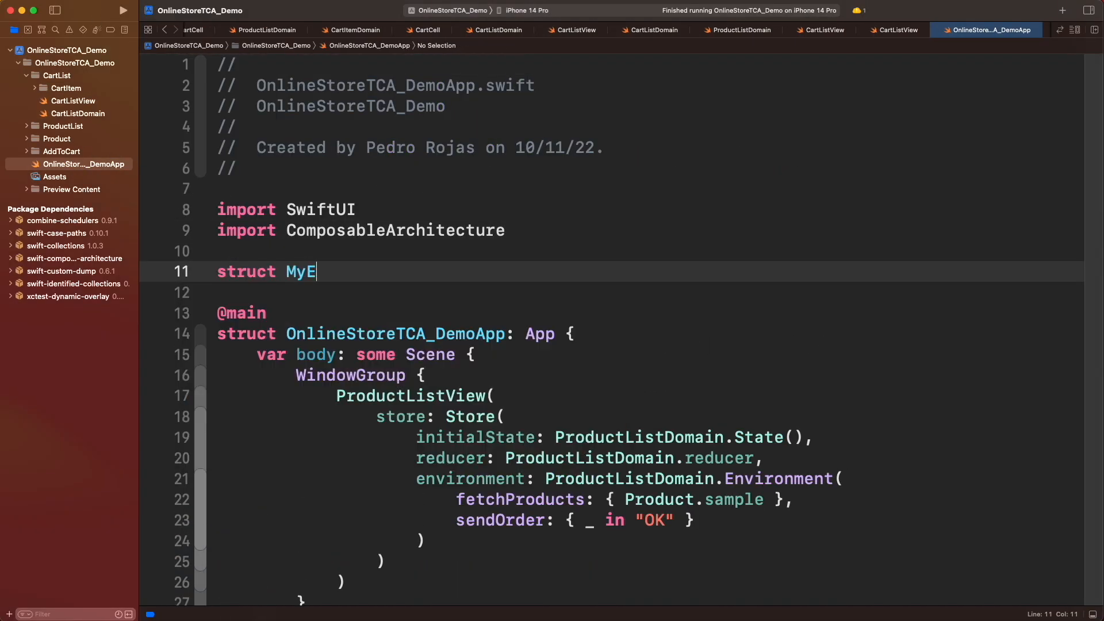
Define struct MyError: Error and make sendOrder throw MyError(), then run the app
type("rror: Error {}")
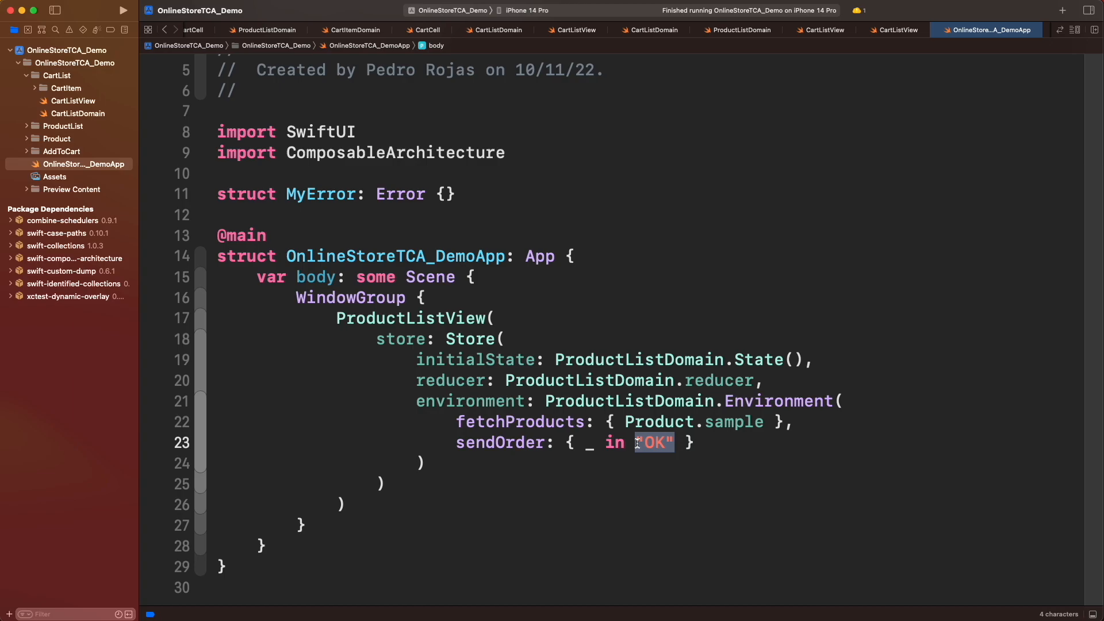
type("throw MyError()")
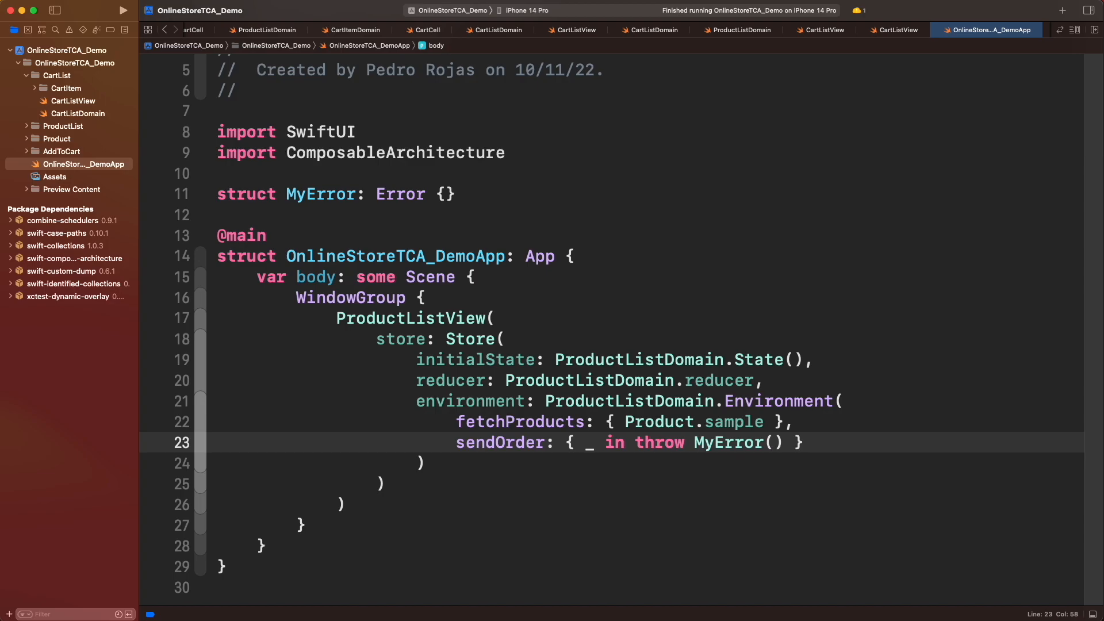
left_click(993, 156)
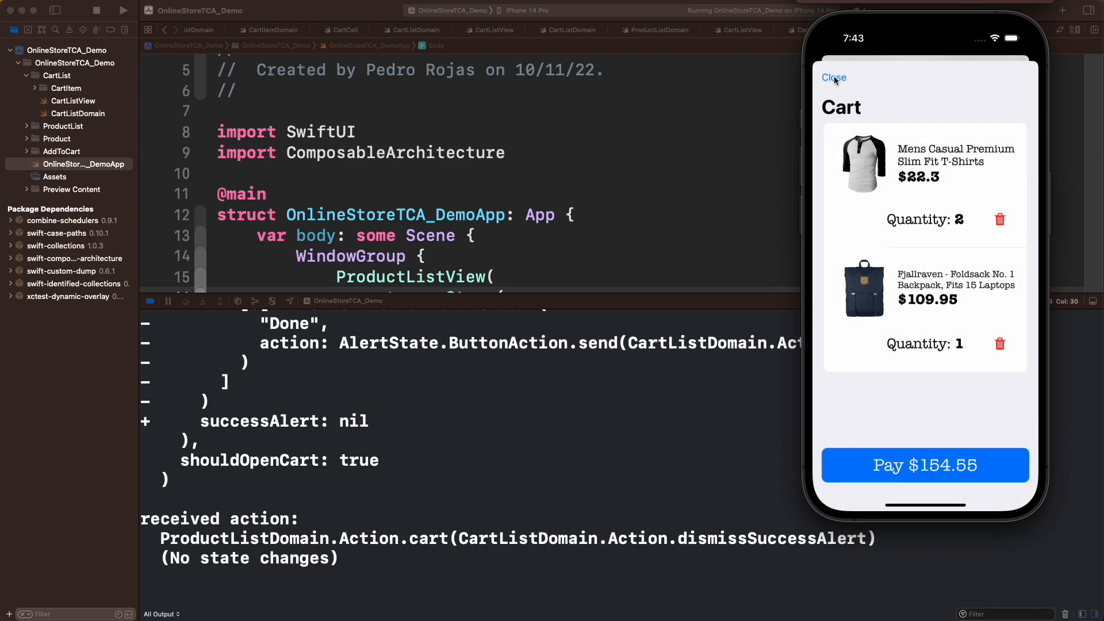
Tap Close on the cart sheet in the running app
left_click(834, 77)
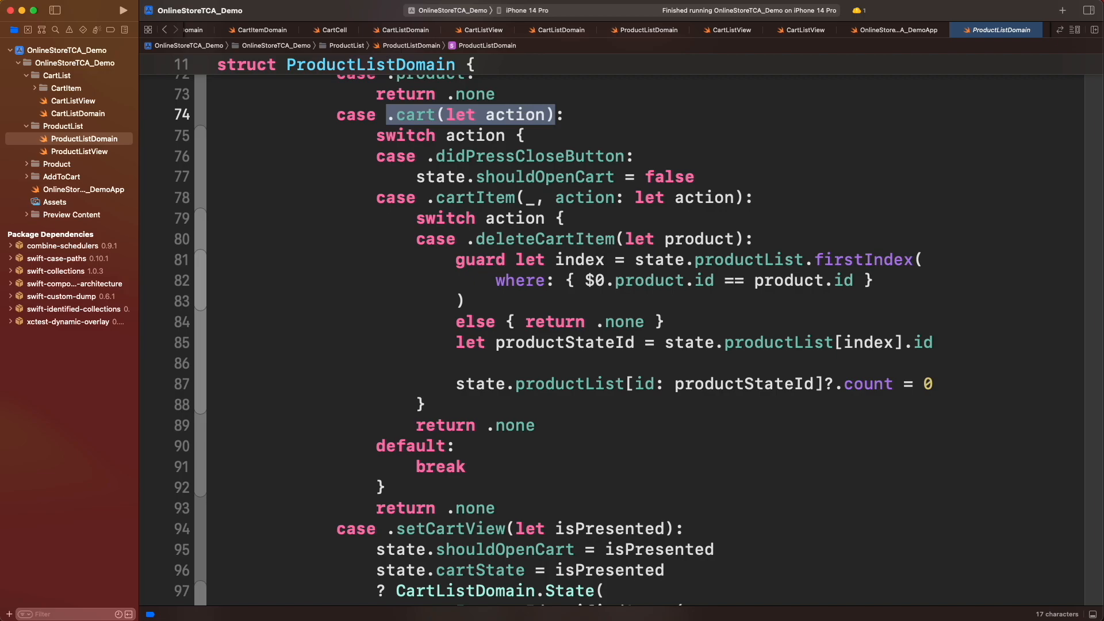
Add case .dismissSuccessAlert to ProductListDomain's cart switch after the delete-item case
left_click(537, 425)
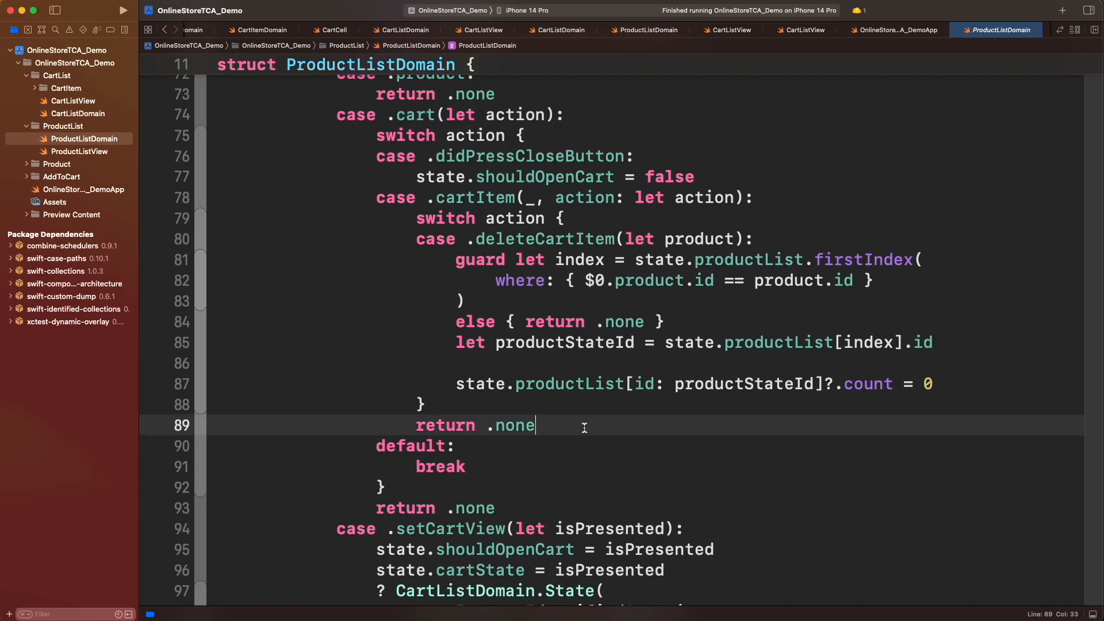
type("case .dismissSuccessAlert:")
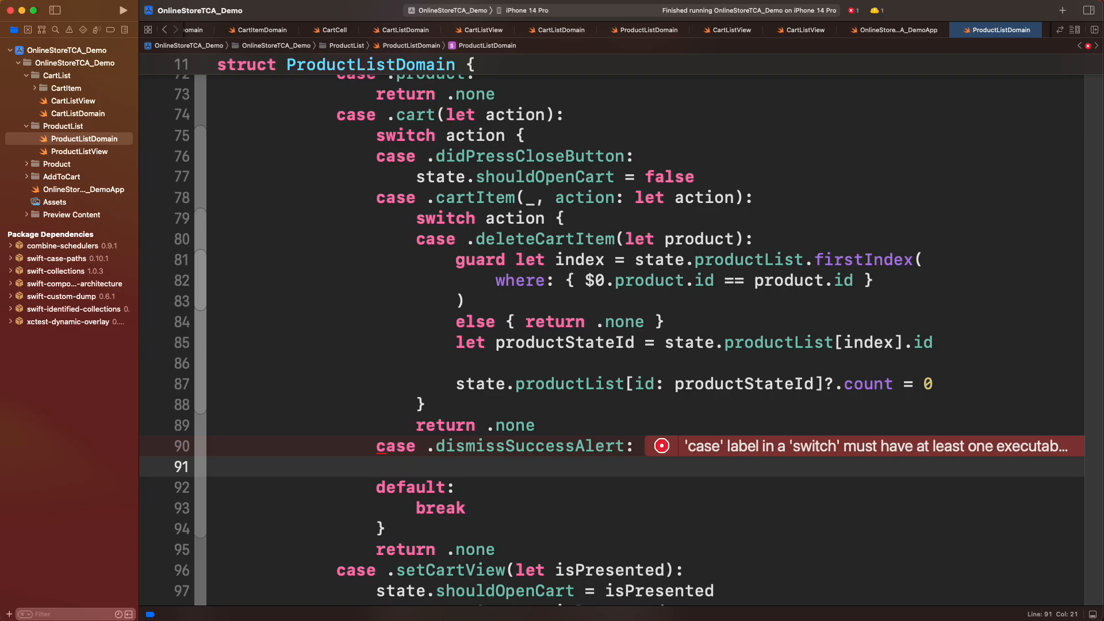
left_click(415, 466)
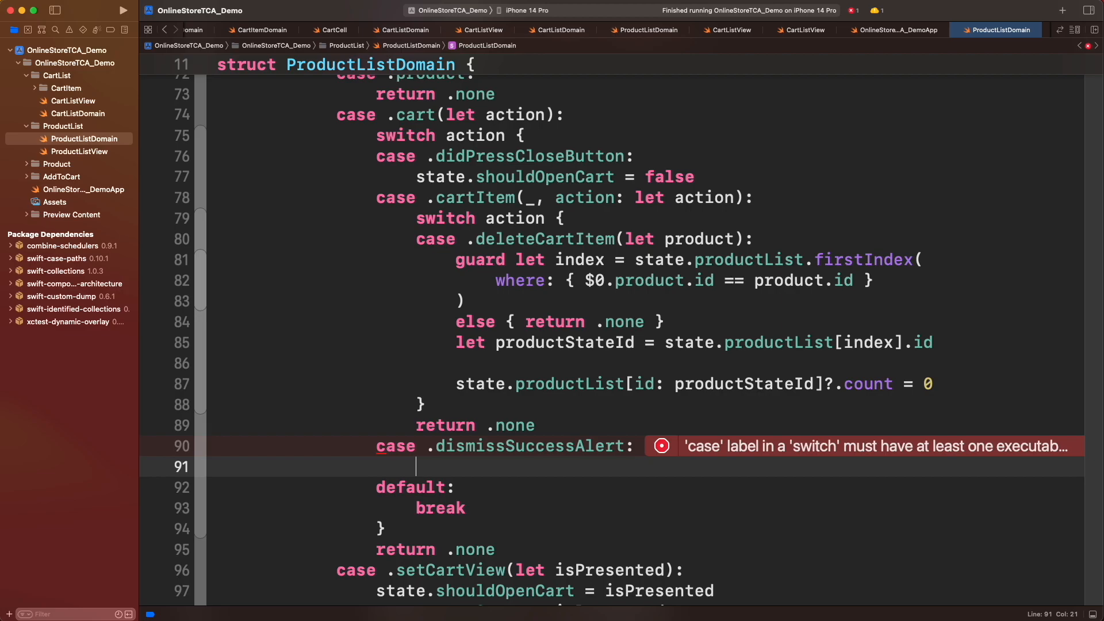
Loop over state.productList ids setting each product's count to 0
type("for id in state.p")
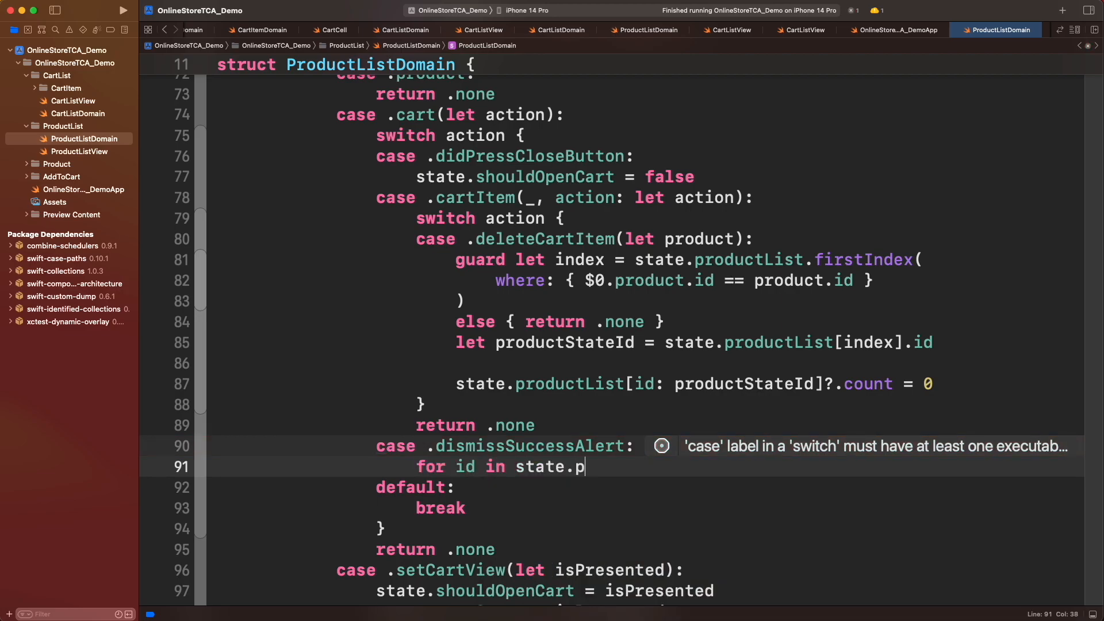
type("roductList.map(")
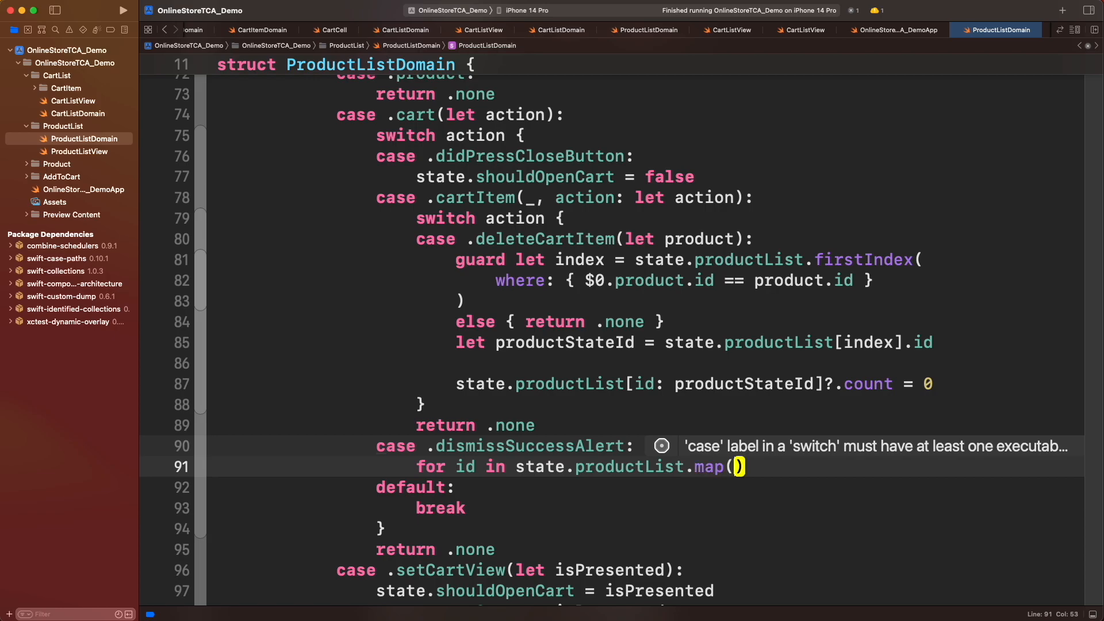
type("\\.id) {")
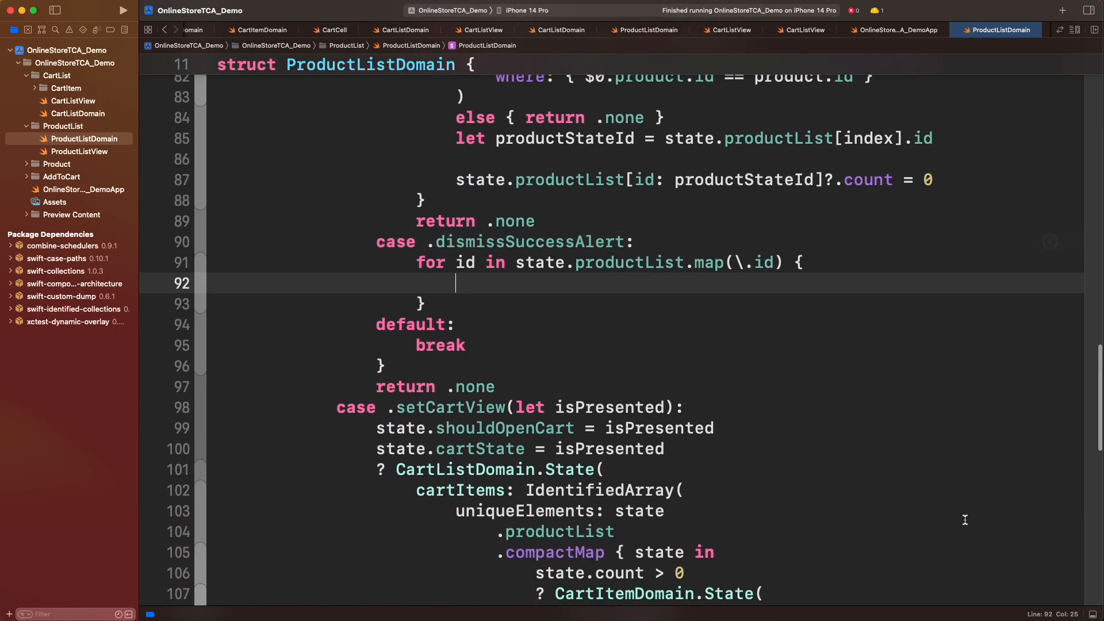
type("state.productList[id: id]?.count = 0")
type("return .none")
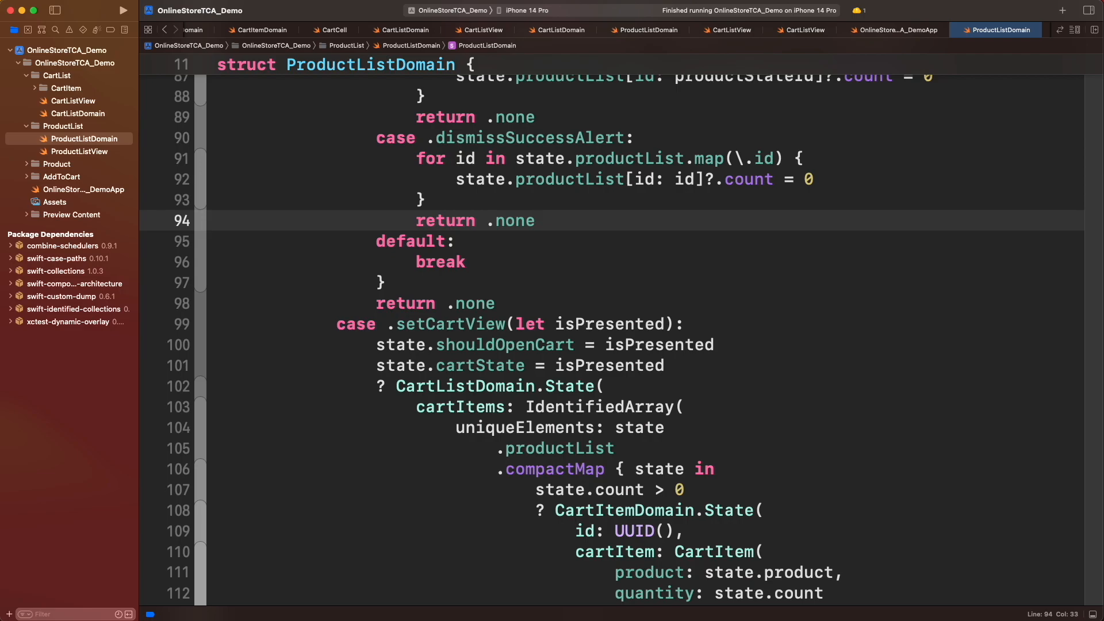
left_click_drag(416, 158, 423, 199)
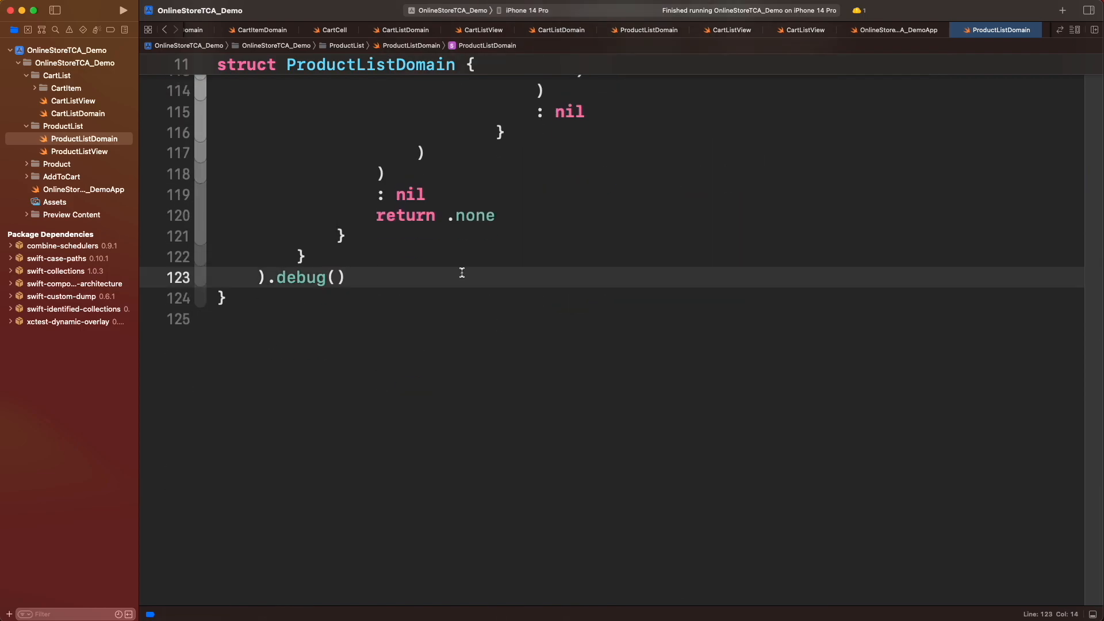
Extract the count reset into private static func resetProductsToZero(state: inout State) called with &state
type("private static func resetPro")
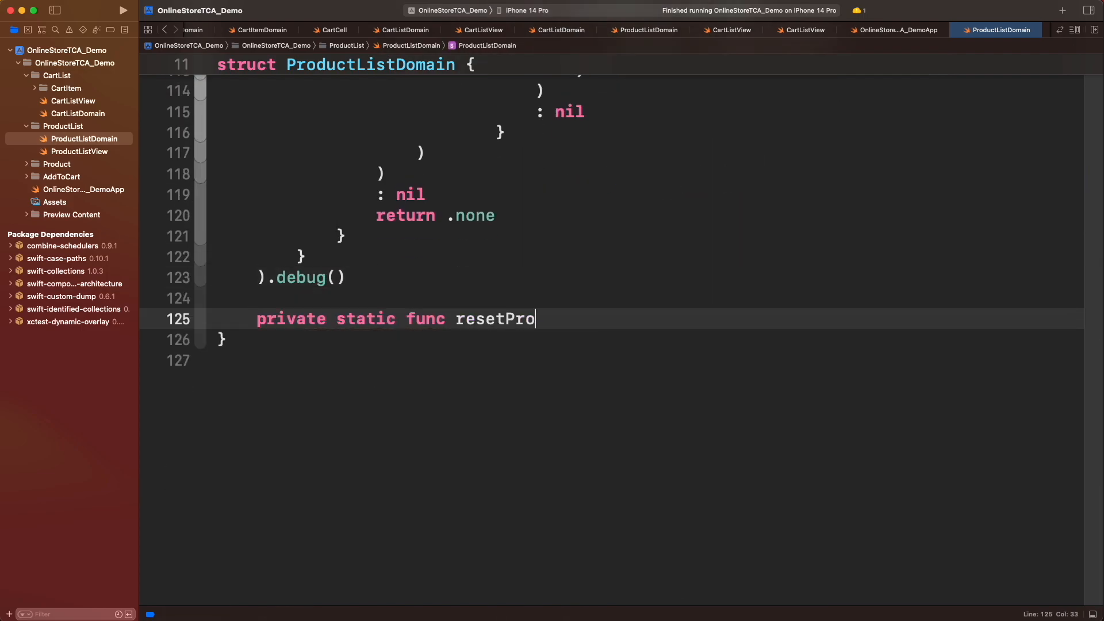
type("ductsToZero() {")
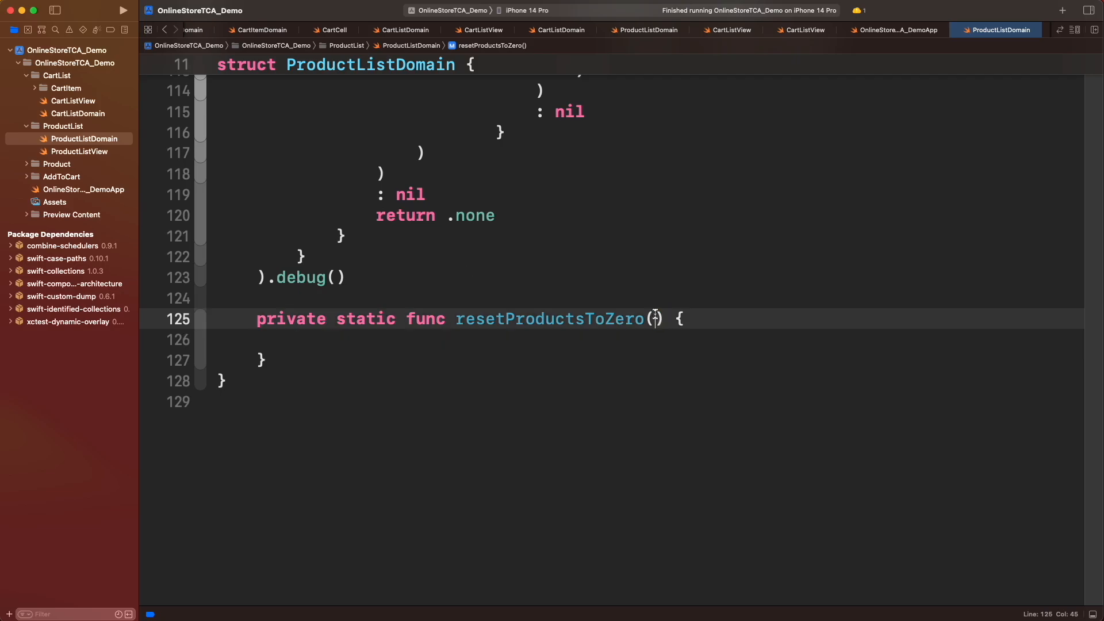
type("state: inout State")
type("resetProductsToZero(")
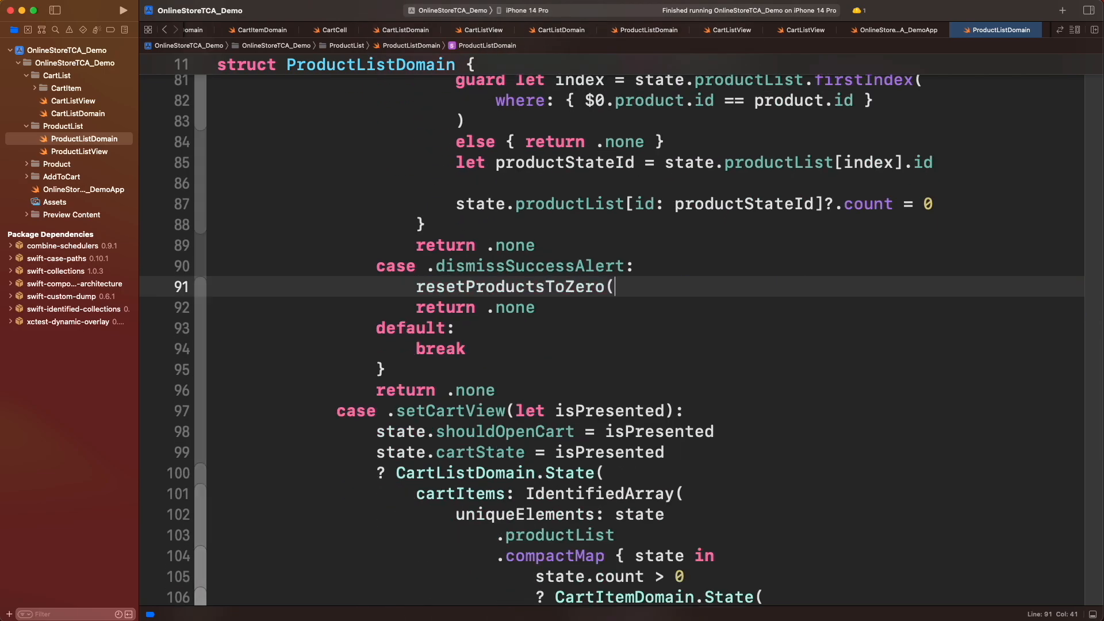
type("state: &state)")
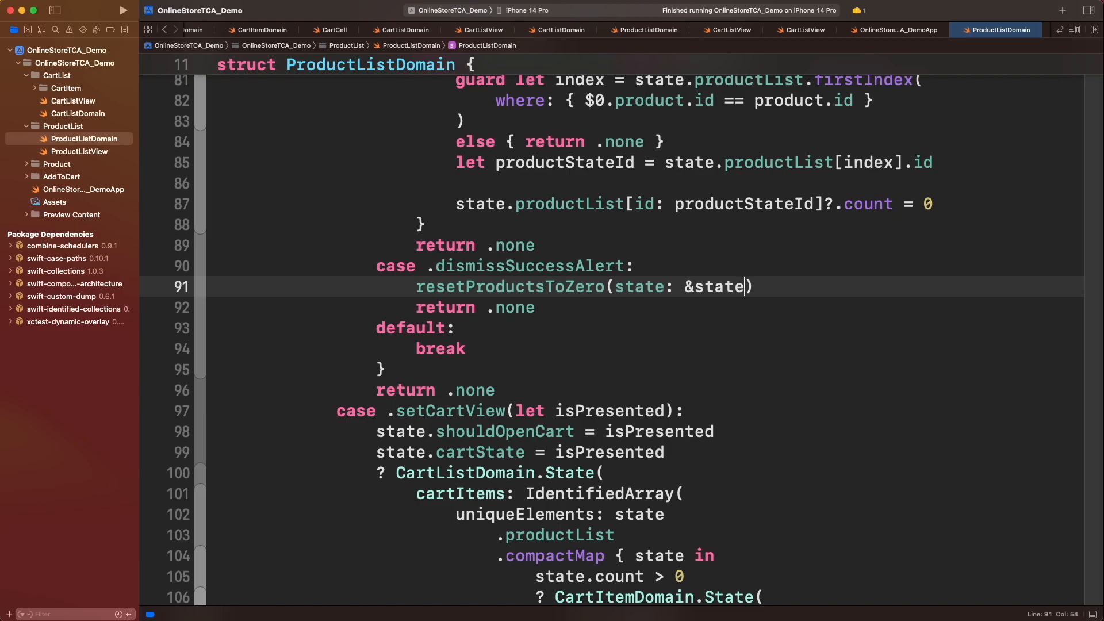
Set state.shouldOpenCart = false on dismissing the success alert, then run the app
type("state.sho")
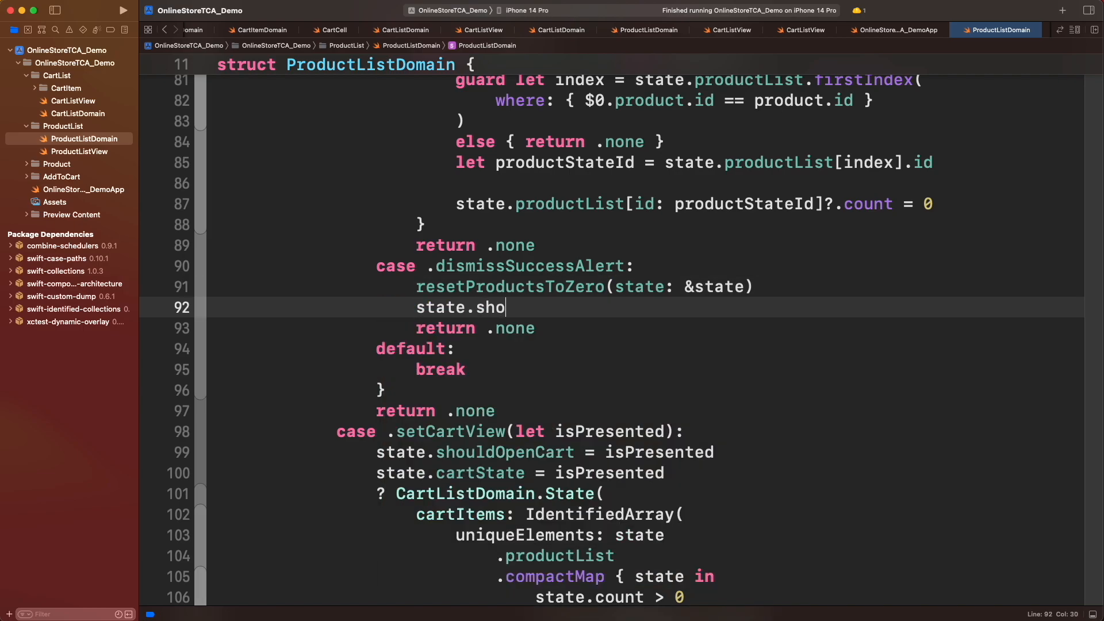
type("uldOpenCart = false")
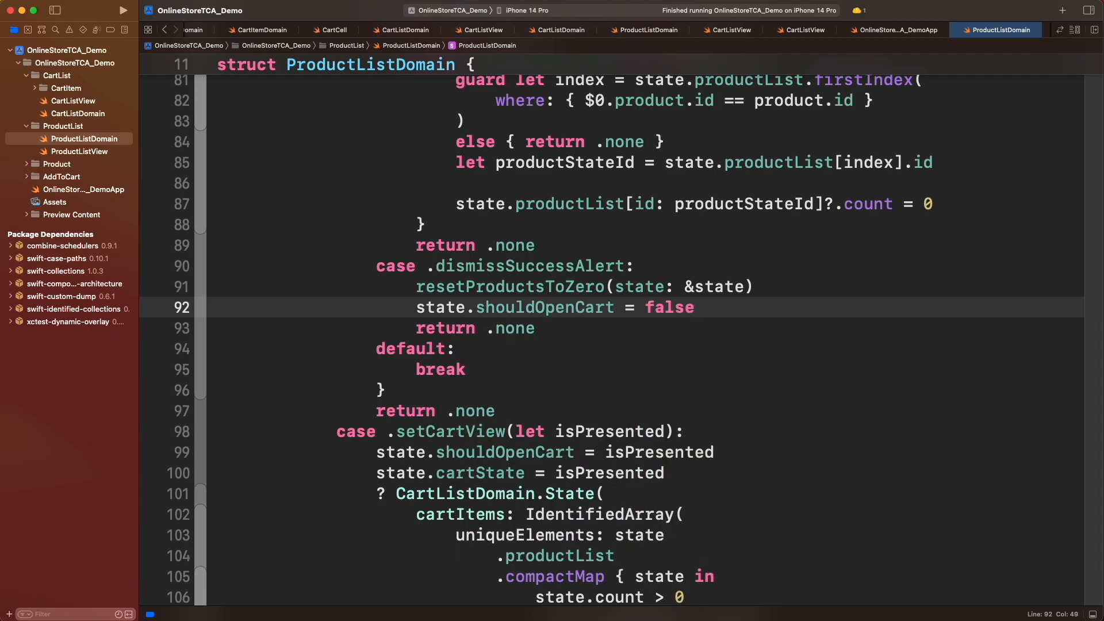
left_click(695, 307)
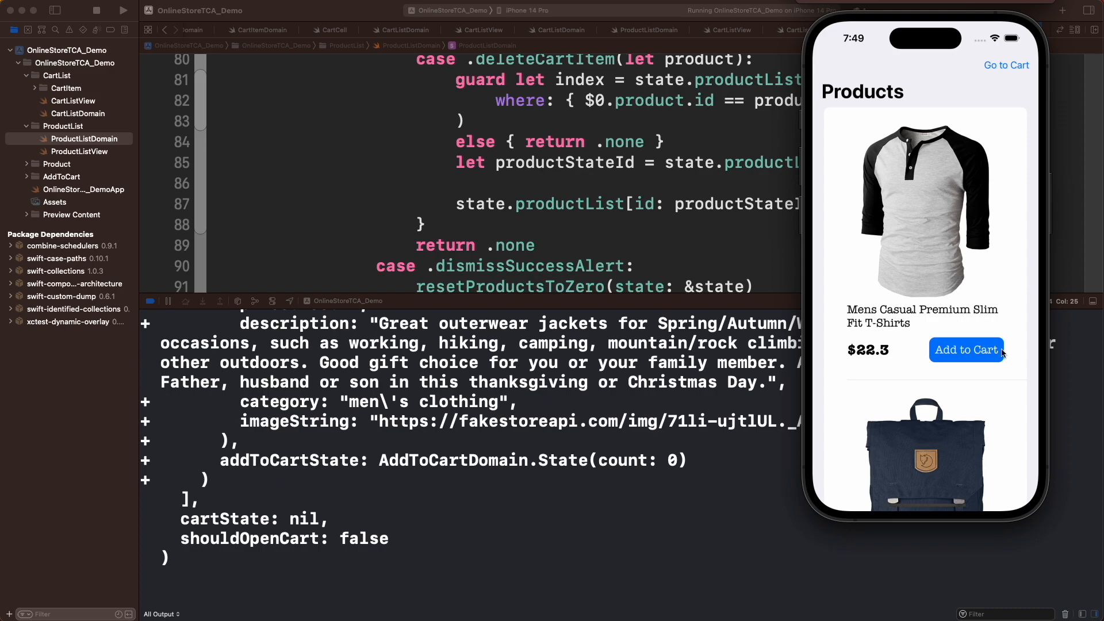
Go to Cart, Pay, dismiss the Thank you alert and scroll the product list to verify counts reset
left_click(1006, 64)
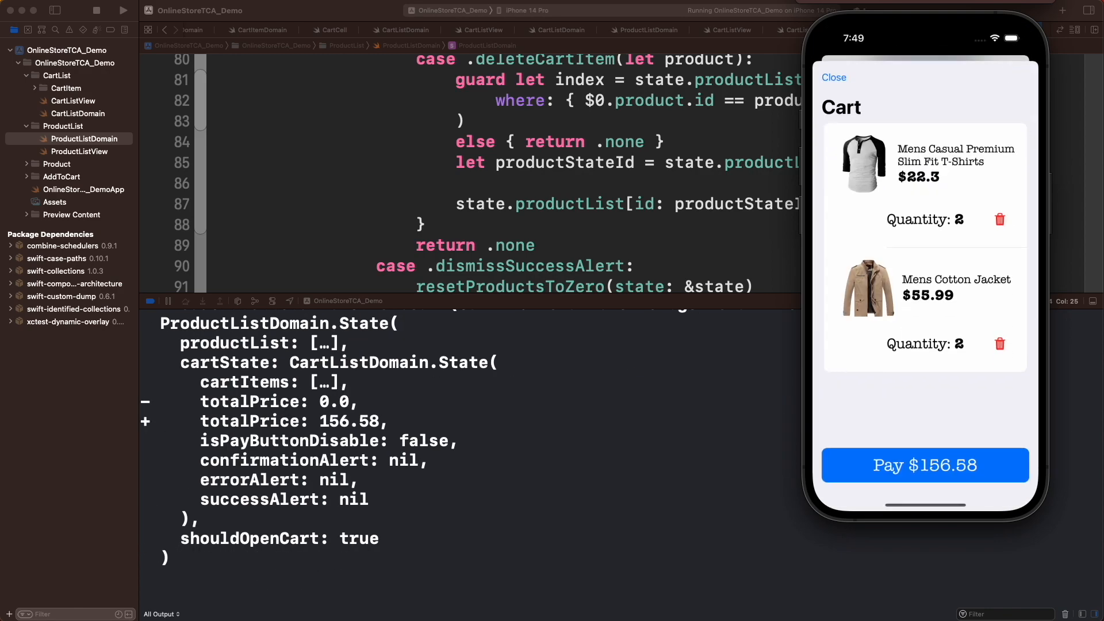
left_click(925, 464)
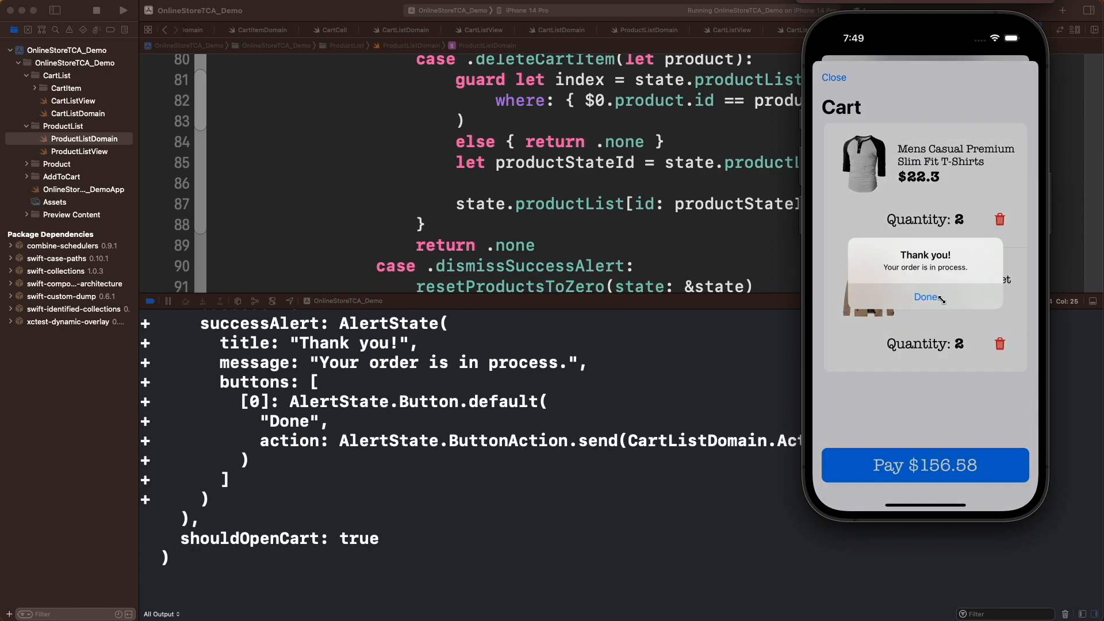
left_click(926, 297)
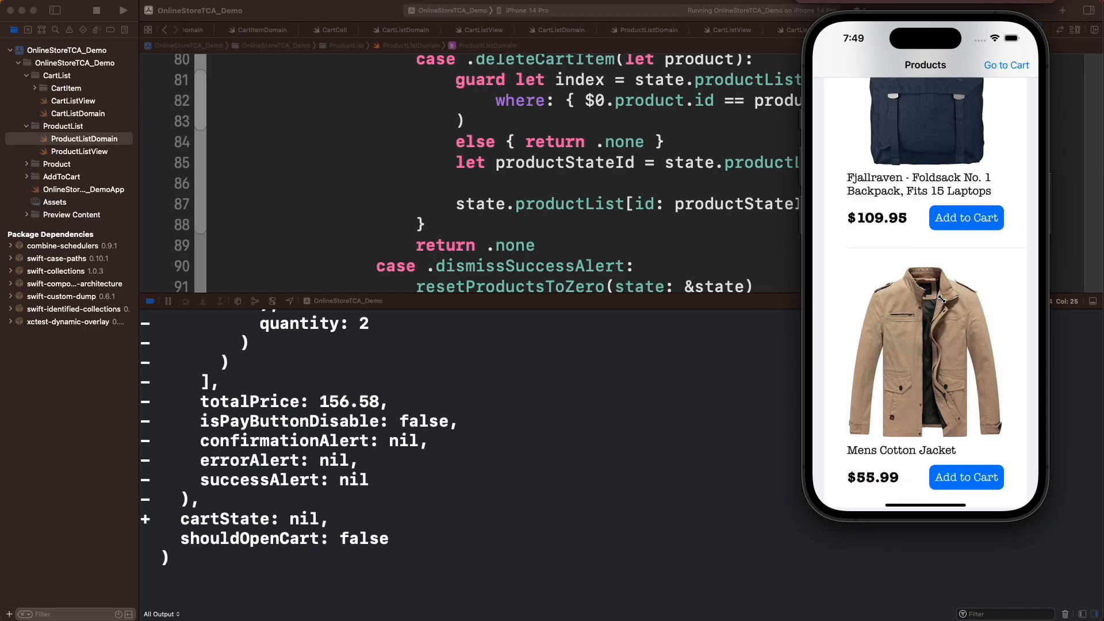
scroll("down", 3)
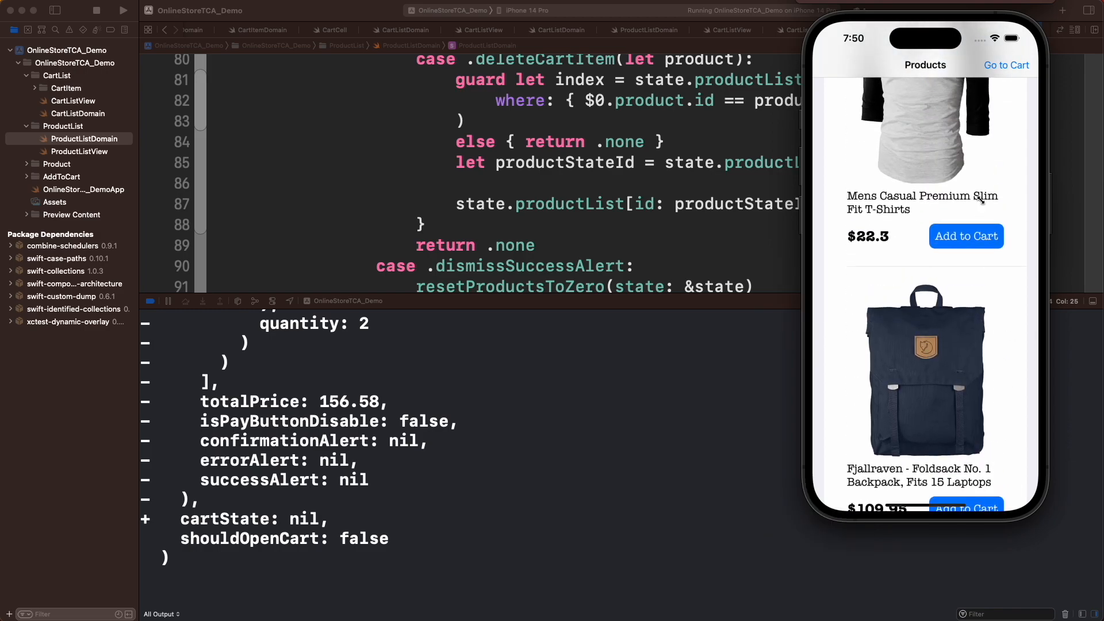